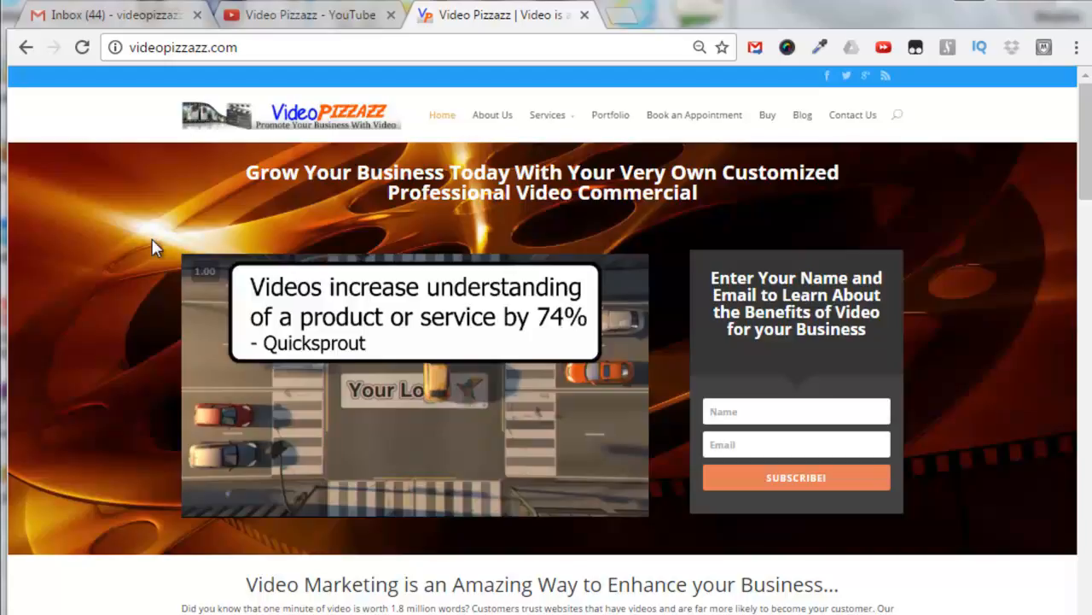
mouse_move(99, 47)
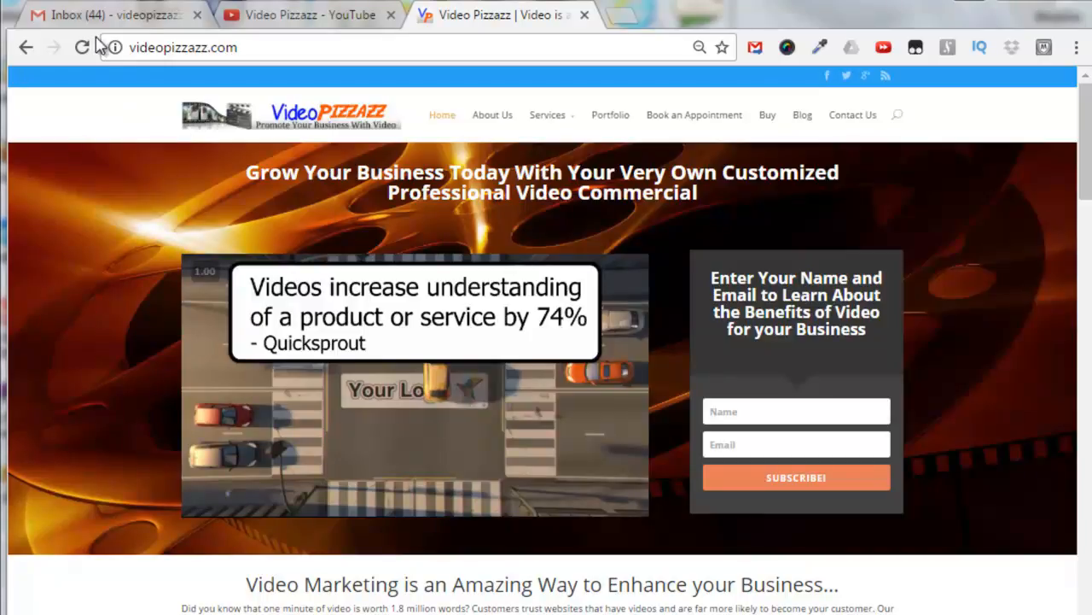
- Switch to the Video Pizzazz YouTube channel page and head into Video Manager
left_click(307, 13)
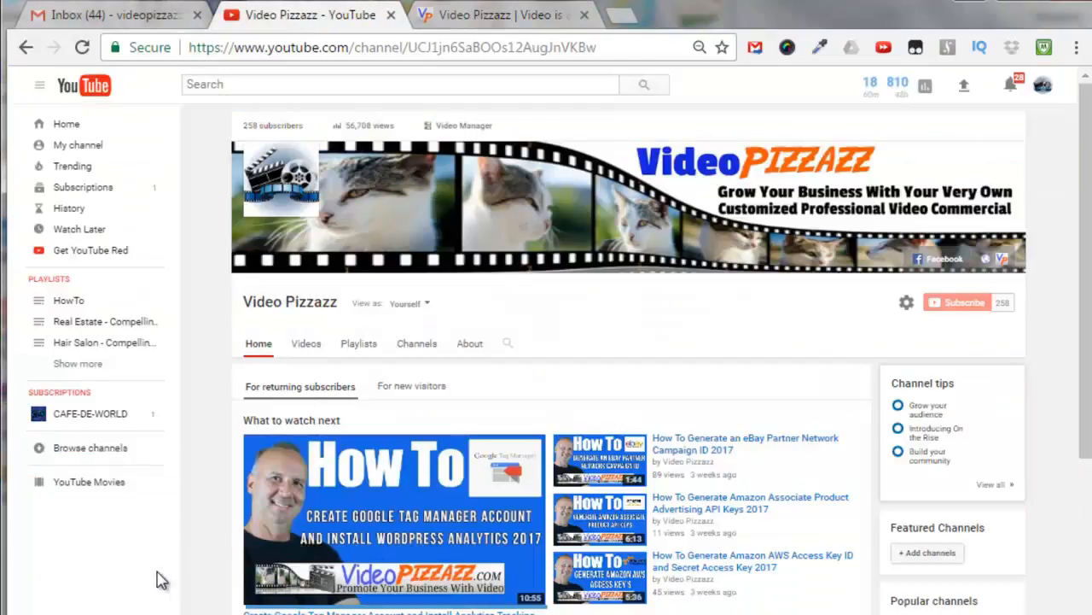
mouse_move(152, 577)
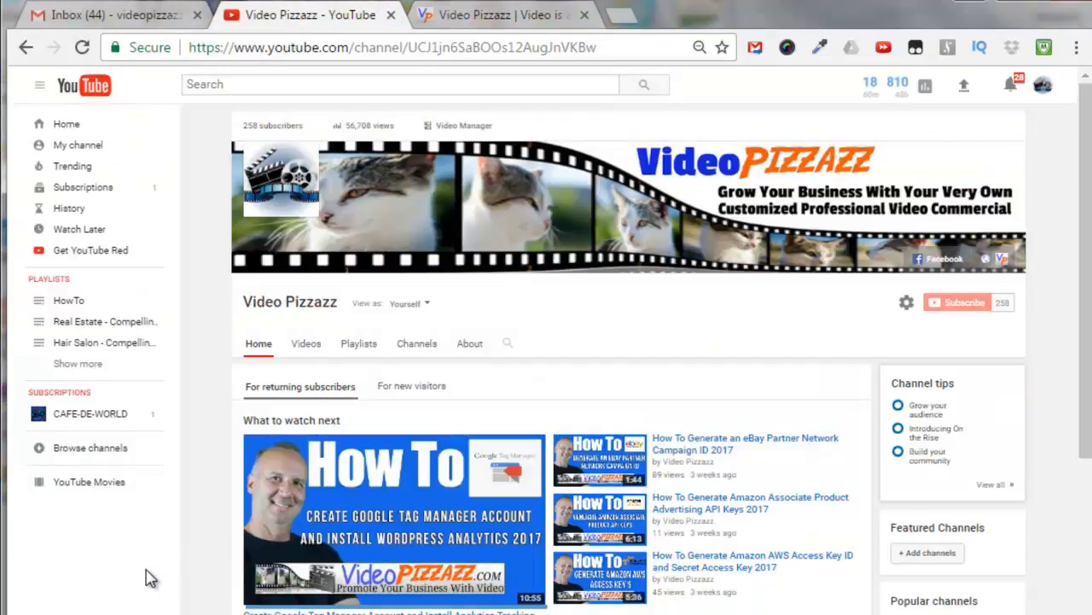
mouse_move(553, 307)
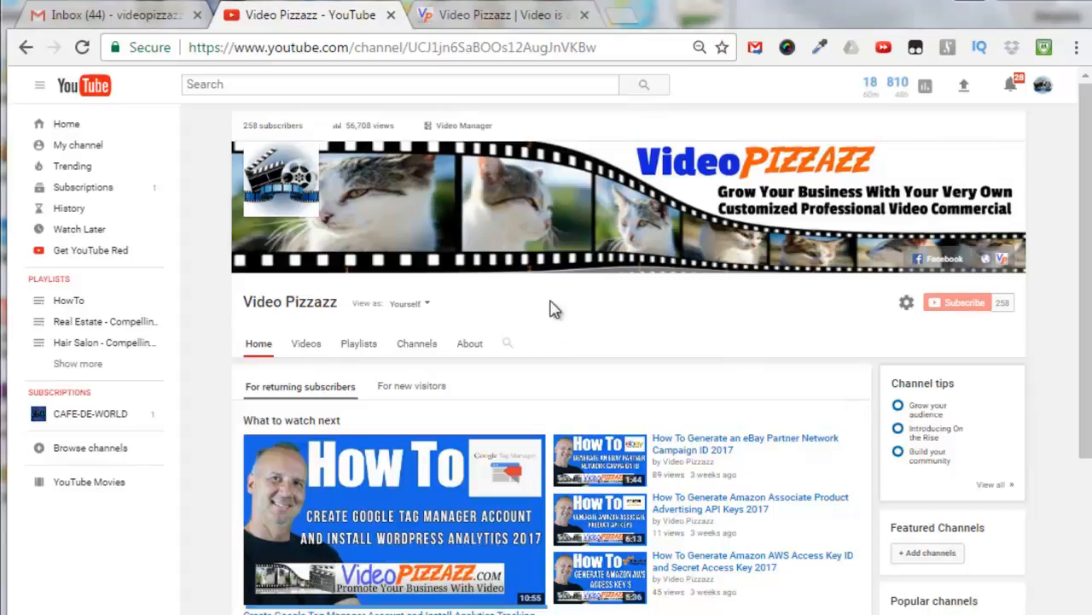
mouse_move(39, 89)
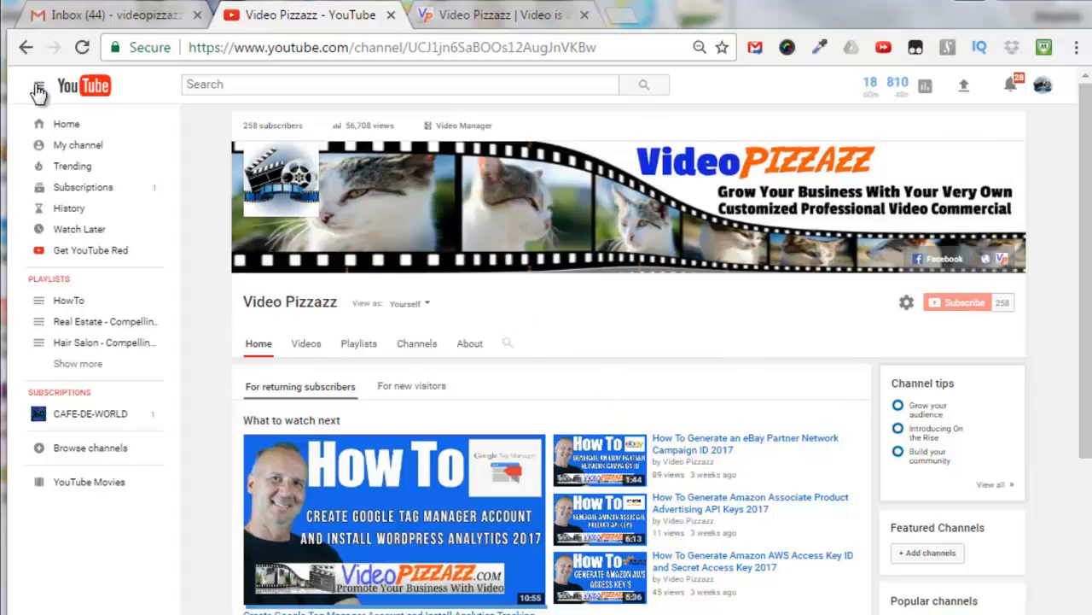
mouse_move(76, 143)
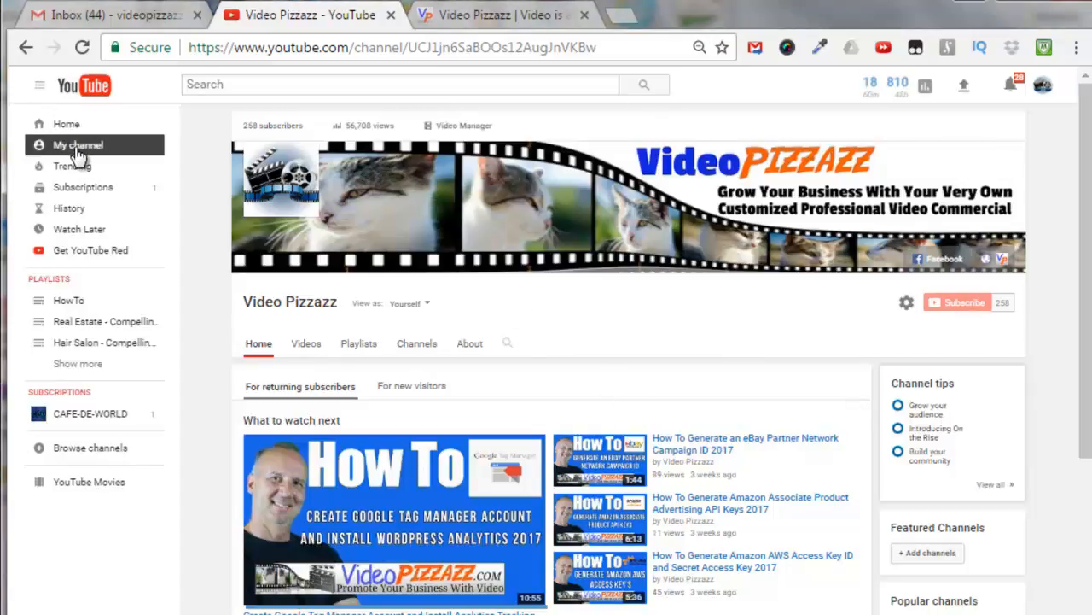
mouse_move(78, 228)
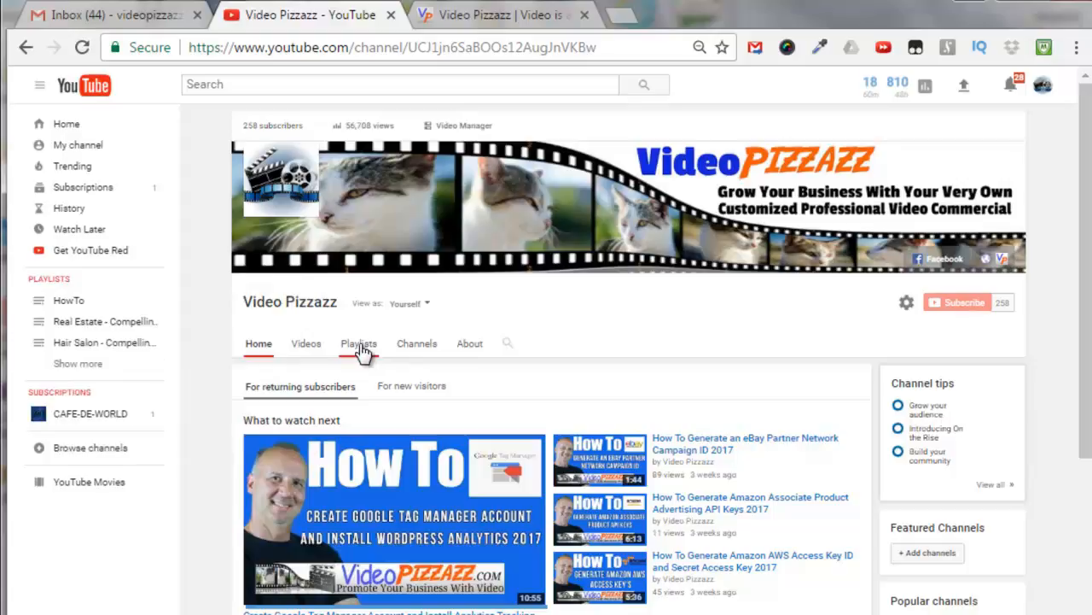
mouse_move(454, 140)
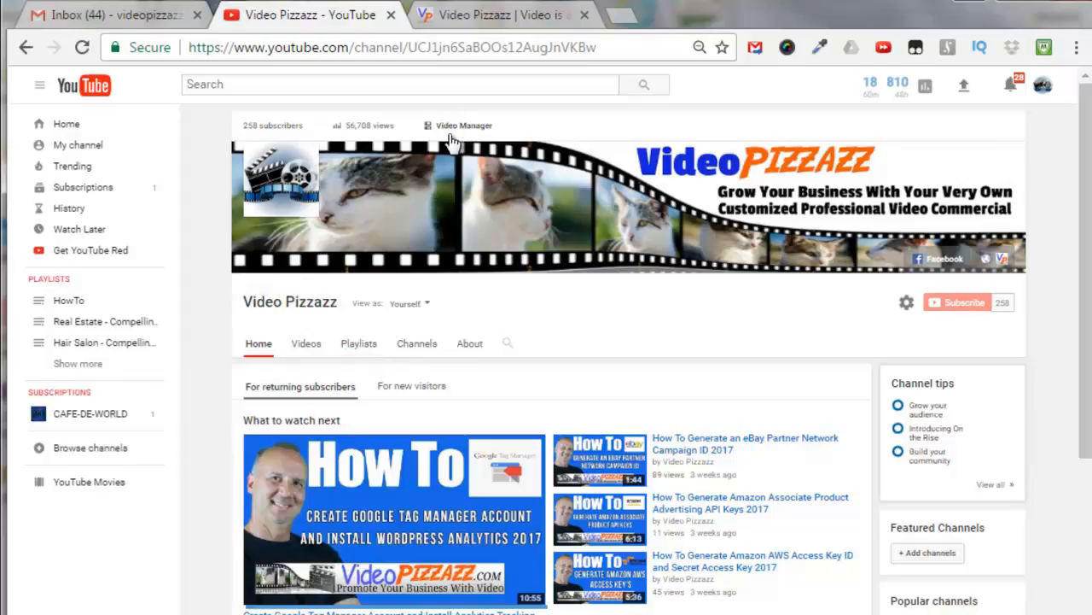
left_click(464, 126)
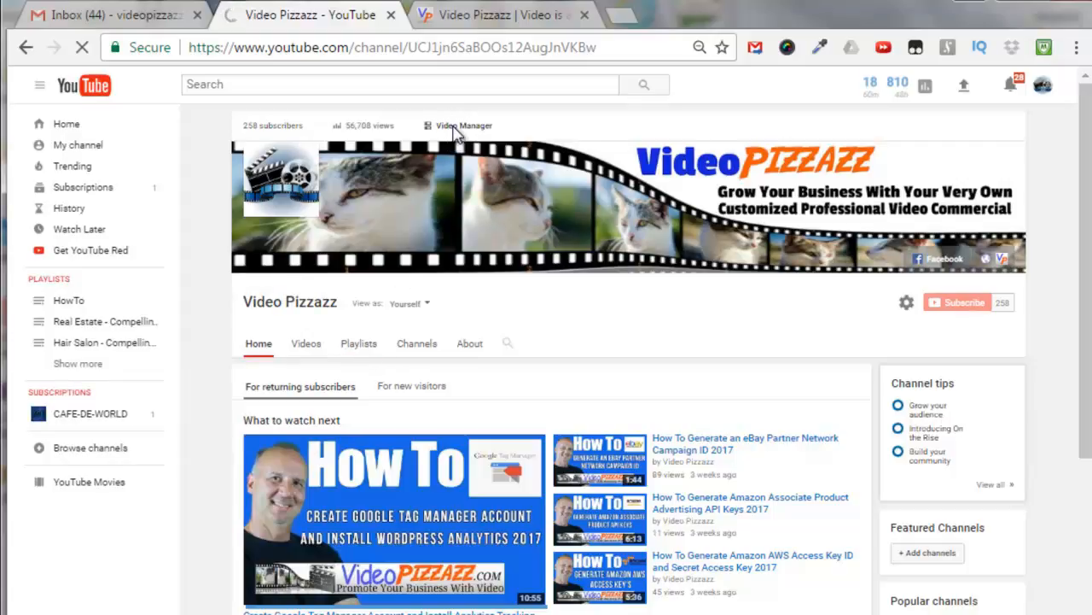
- Start a new public playlist titled 'How To Forward Domains Using A RECORD and CNAME' from the Playlists list
left_click(464, 127)
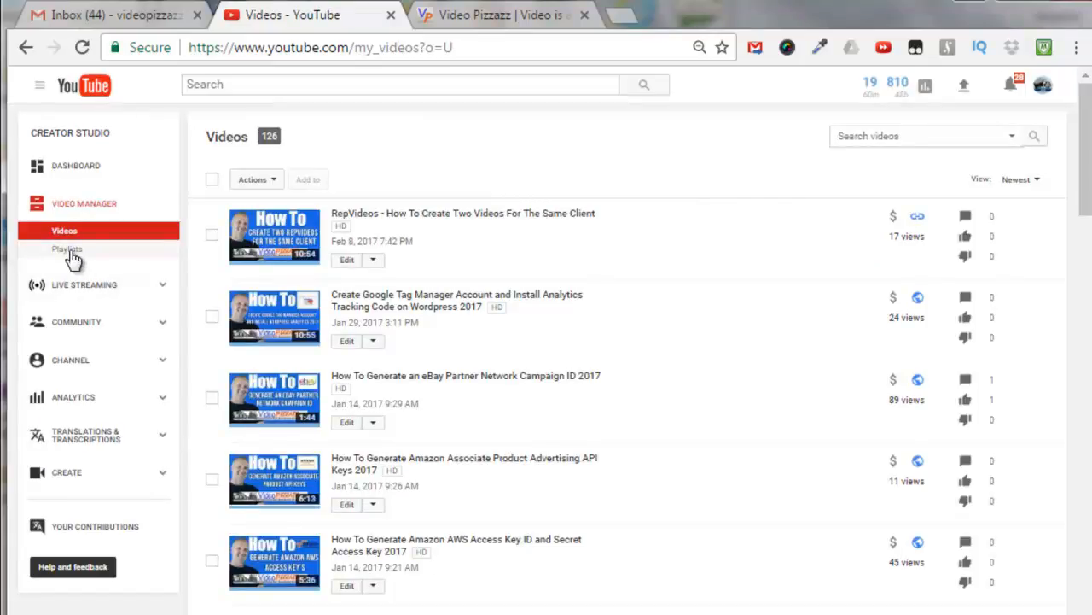
left_click(68, 249)
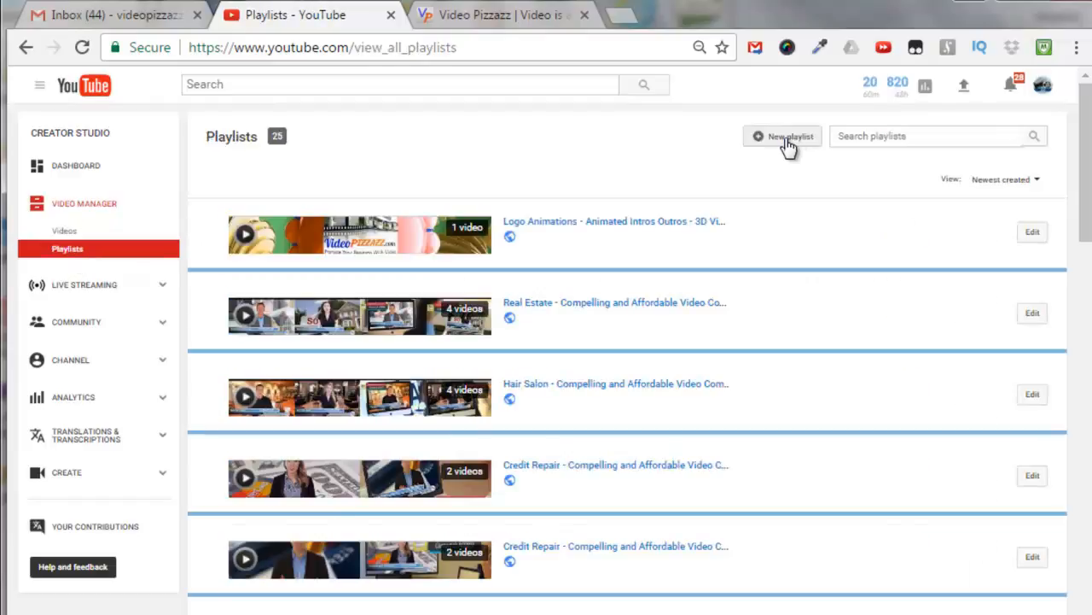
mouse_move(782, 140)
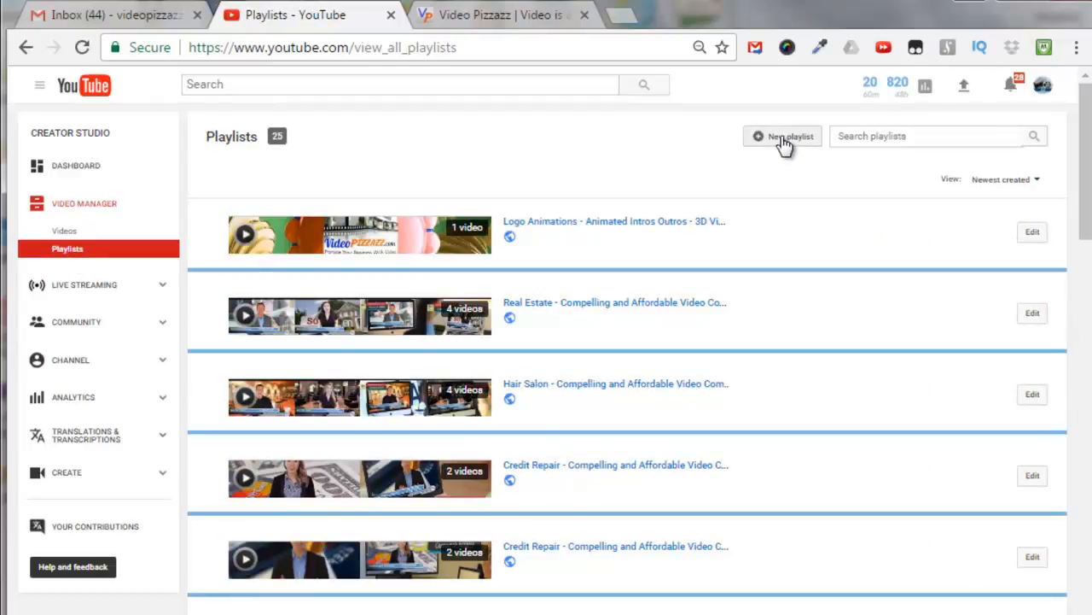
left_click(783, 136)
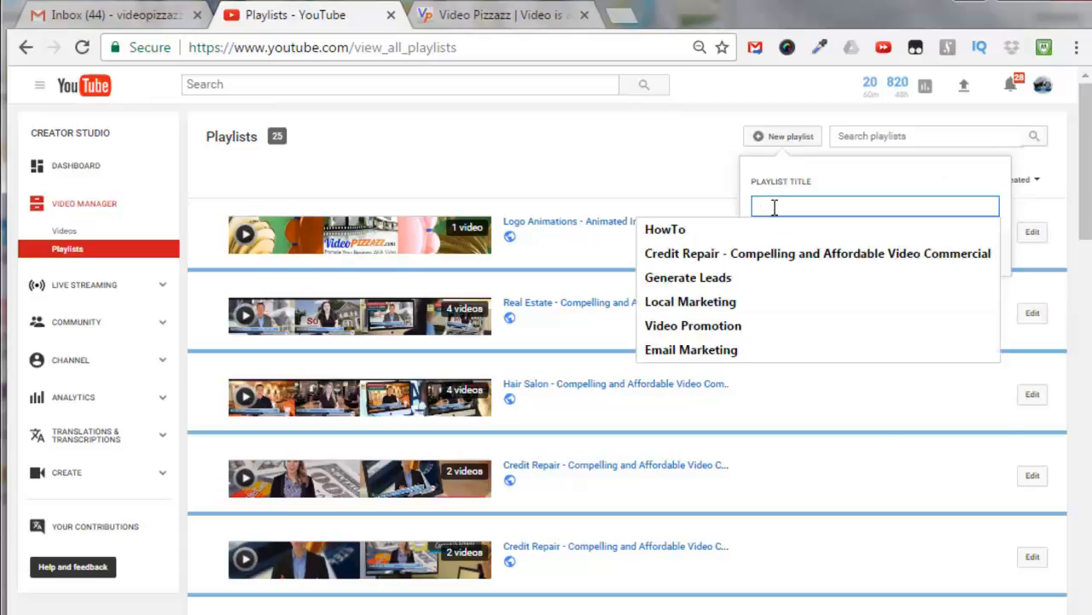
type("How To Forward Domains Using A RECORD and CNAME")
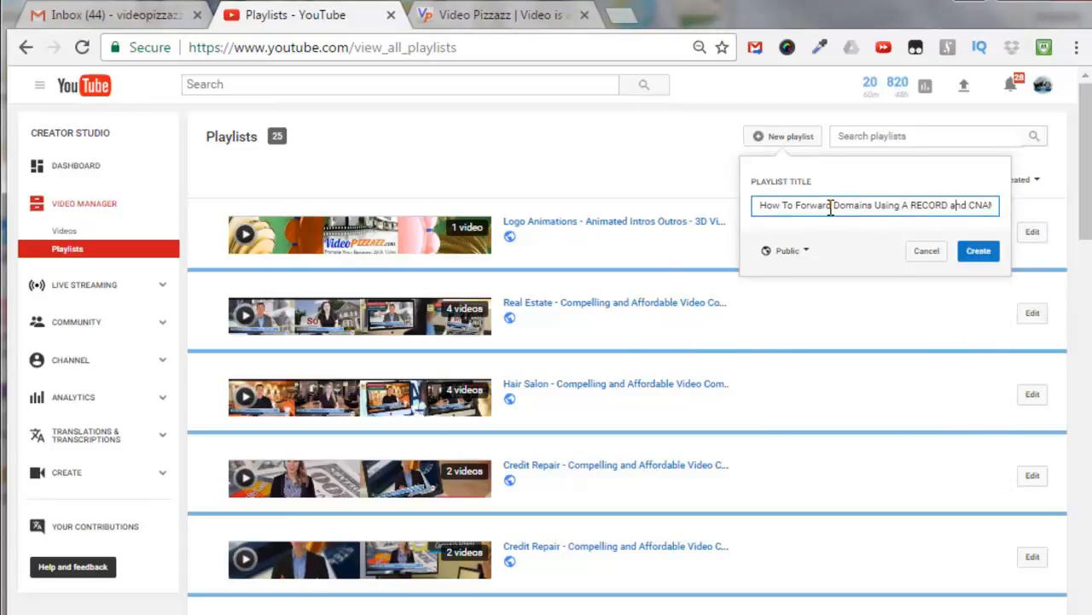
type("E")
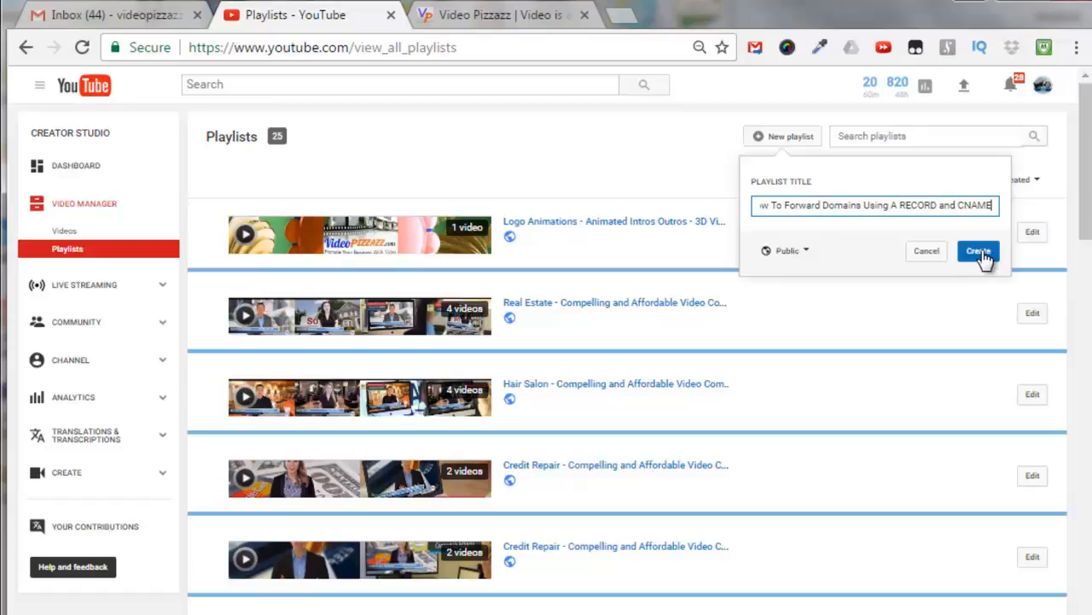
- Create the playlist and save its settings as an official series
left_click(978, 249)
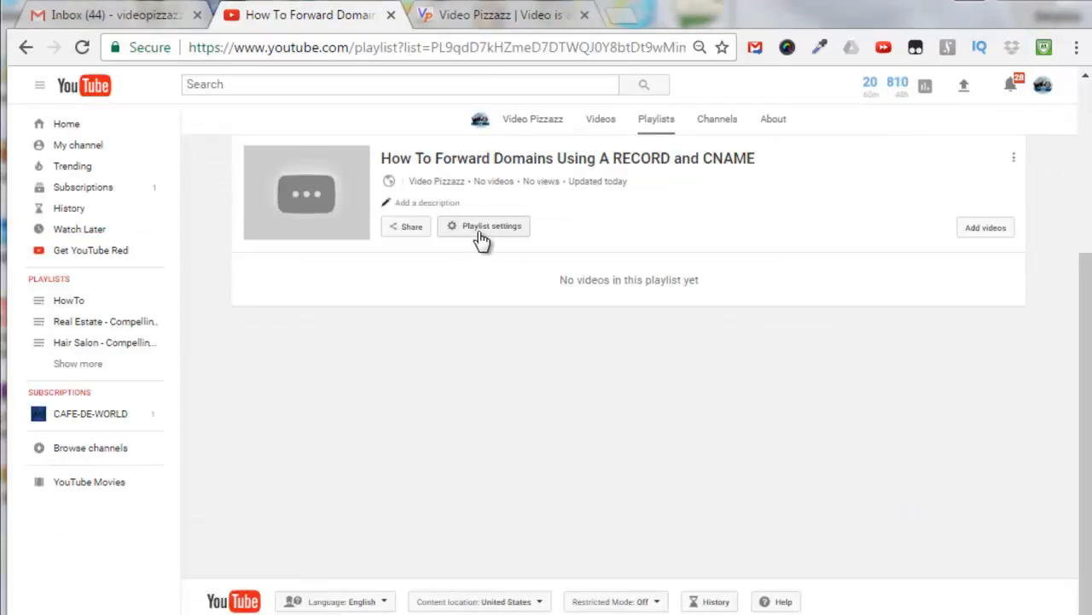
left_click(483, 225)
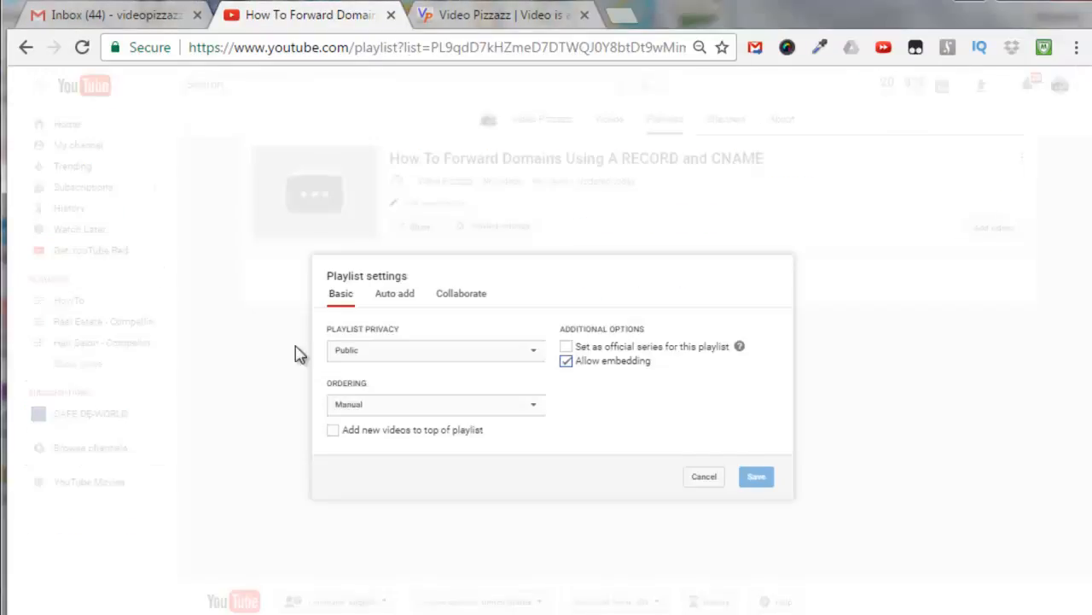
mouse_move(359, 361)
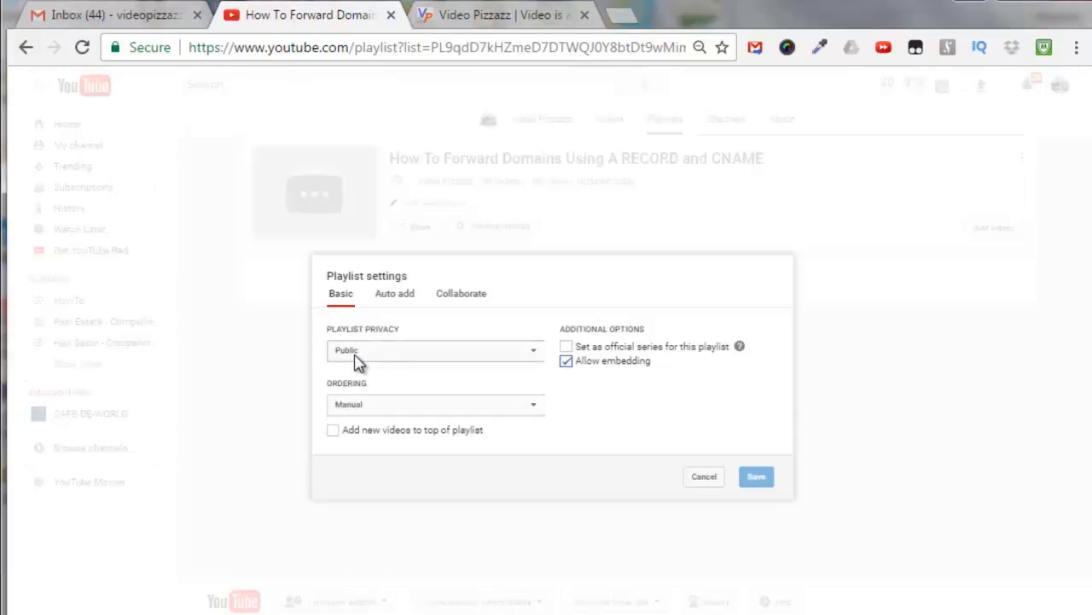
mouse_move(374, 486)
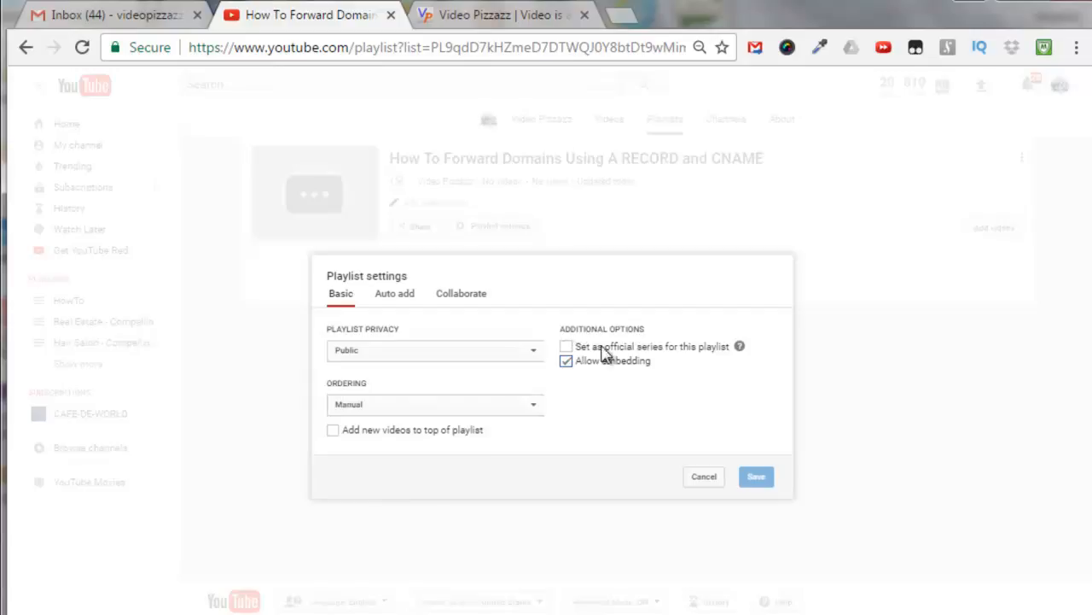
mouse_move(598, 360)
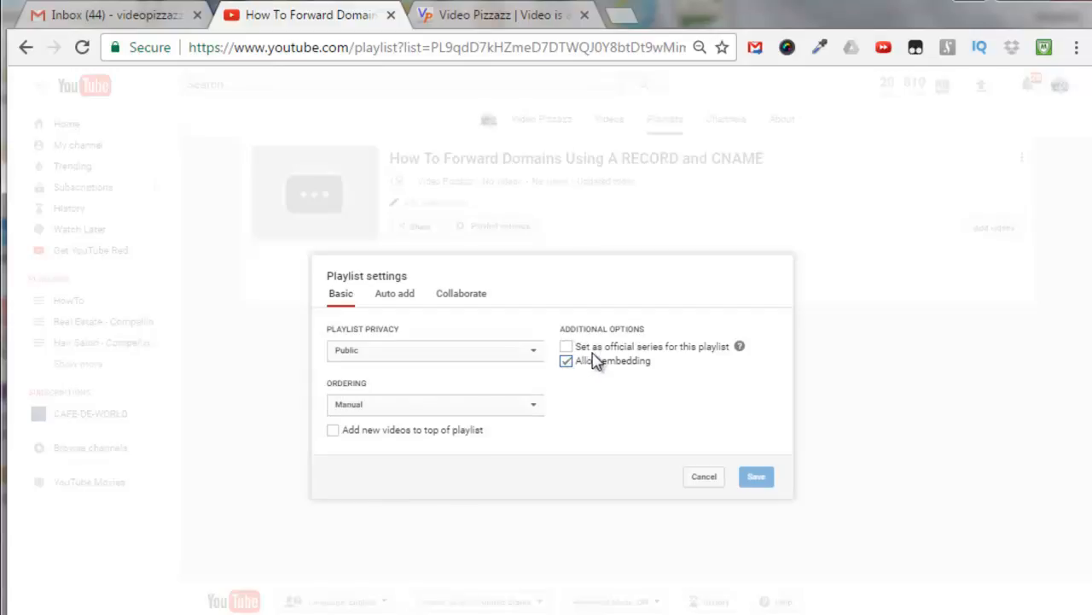
mouse_move(594, 379)
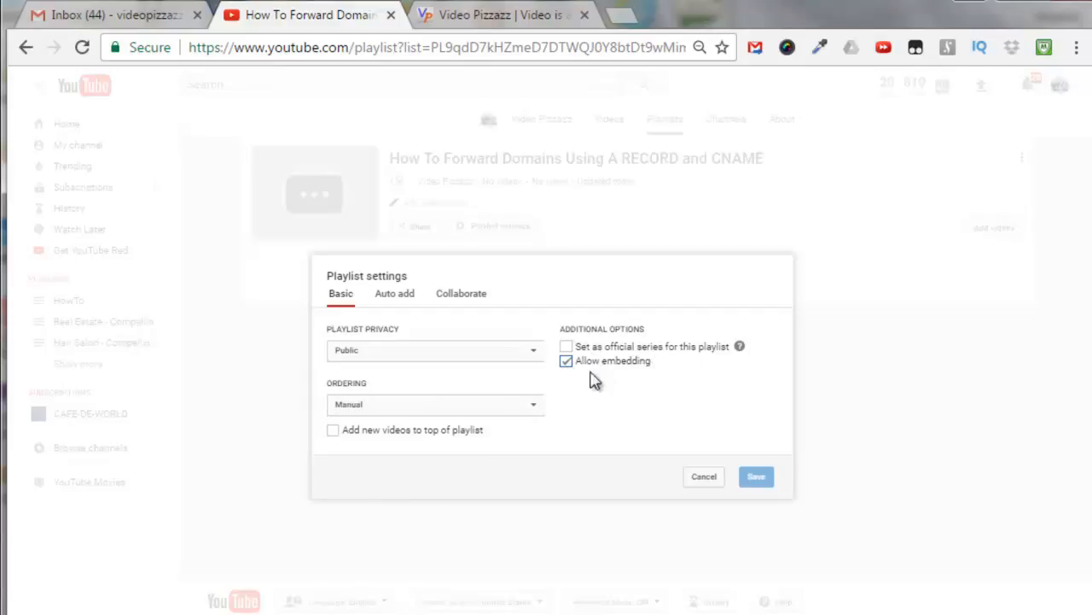
left_click(567, 345)
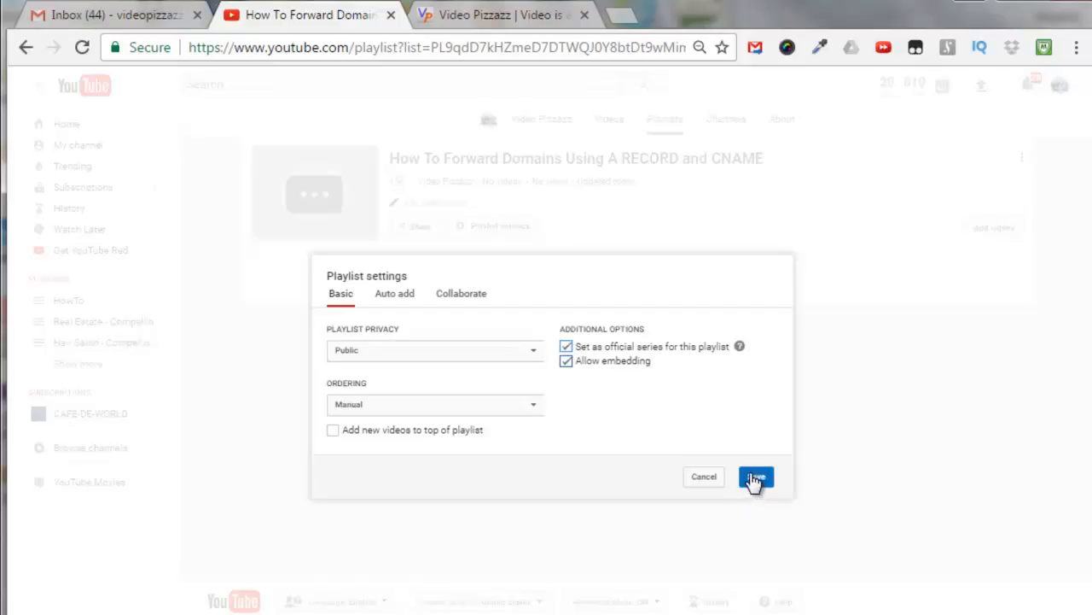
left_click(754, 476)
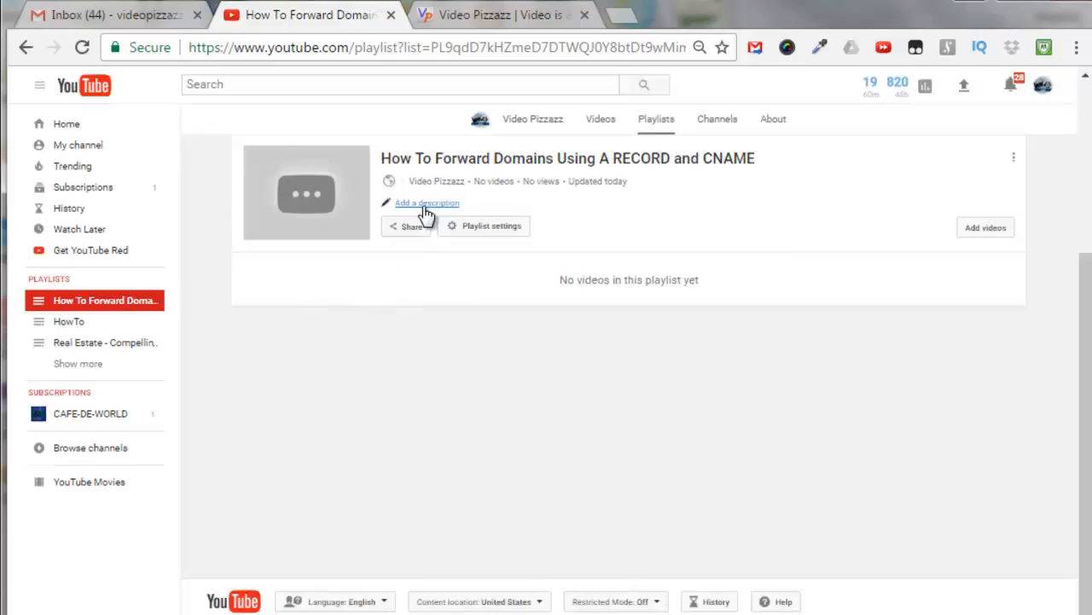
- Add the description 'Learn how to forward domains using A RECORD and CNAME. A 404 Error may o...'
left_click(427, 203)
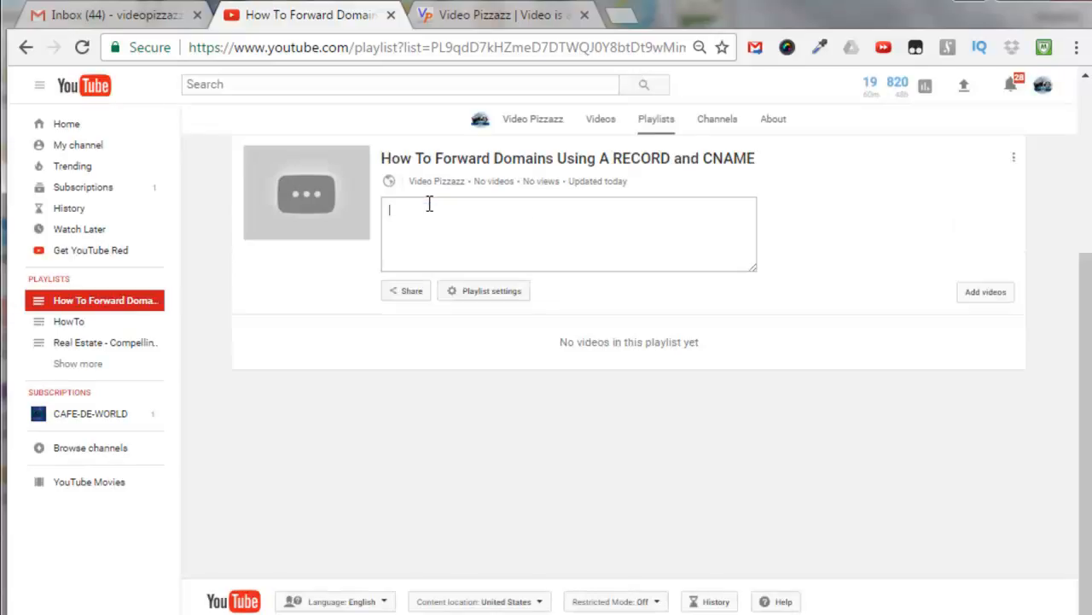
type("Description: Learn how to forward domains using A RECORD and CNAME. A 404 Error may occur and I will explain how to eliminate that common error. You can accomplish this task using any domain provider. So far I used HostGator and GoDaddy to explain this process.")
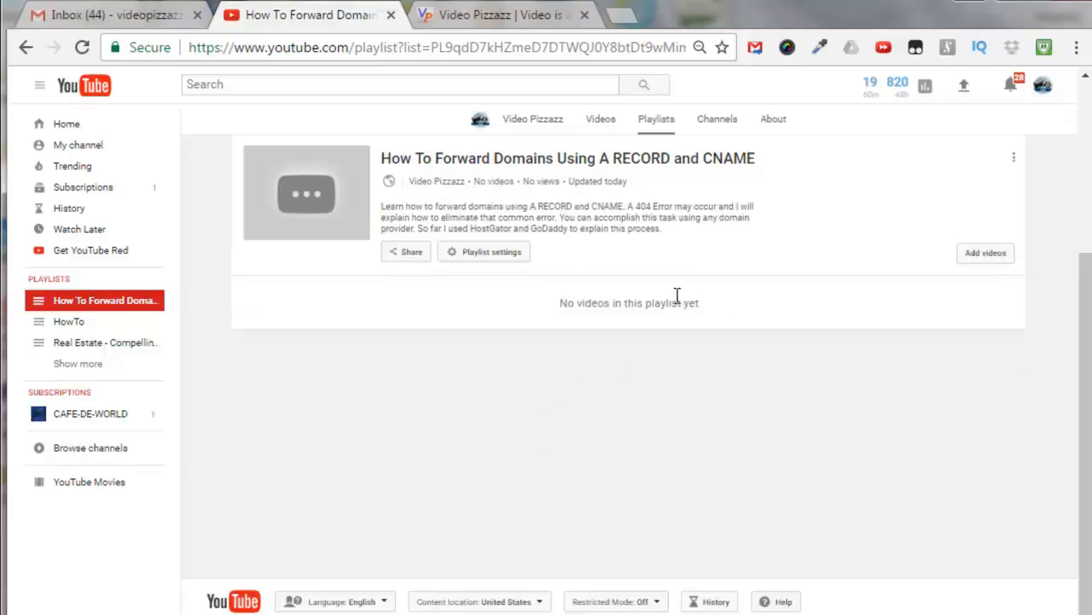
mouse_move(655, 209)
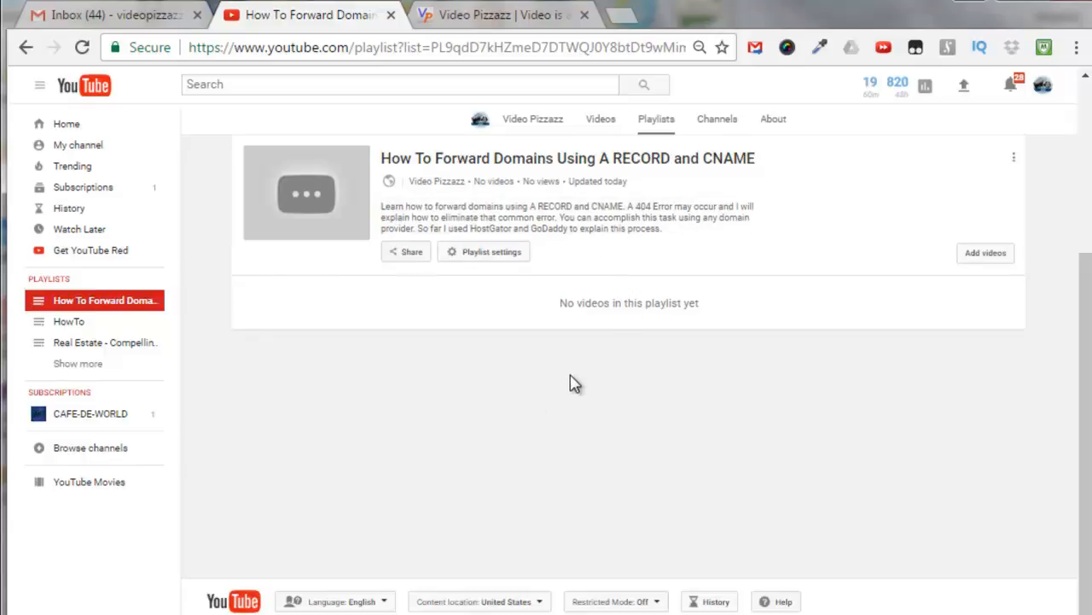
mouse_move(478, 316)
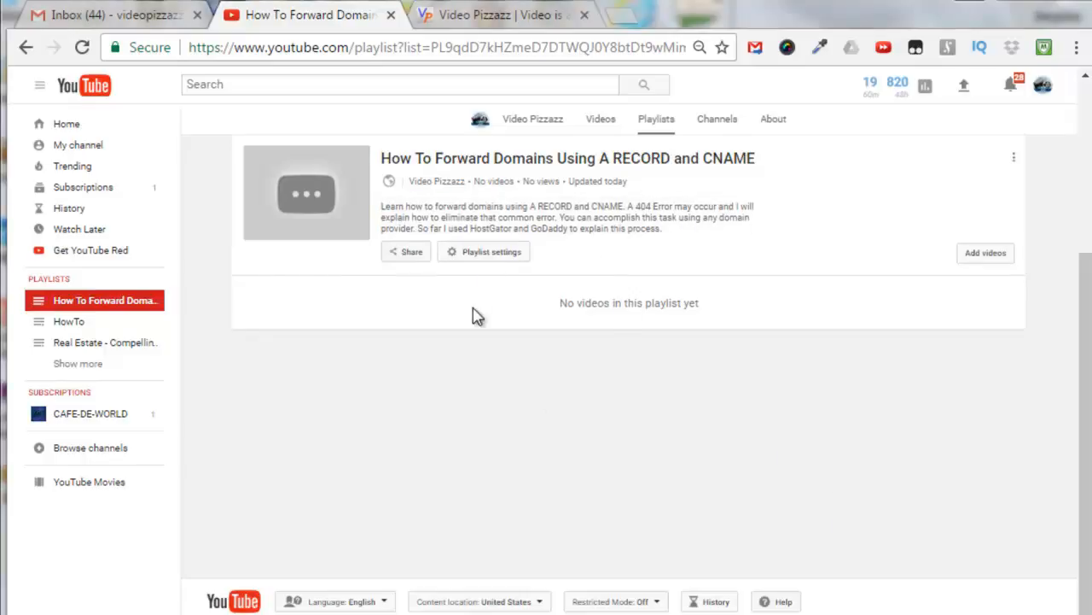
mouse_move(986, 253)
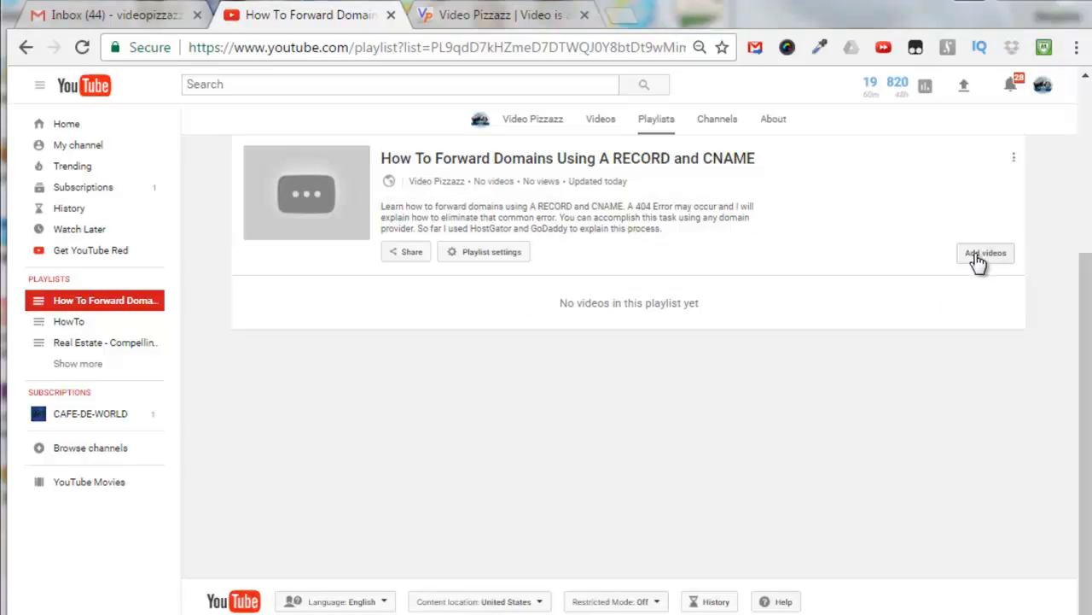
- Open Add videos and browse the channel's own uploads to find the HostGator domain-forwarding video
left_click(985, 253)
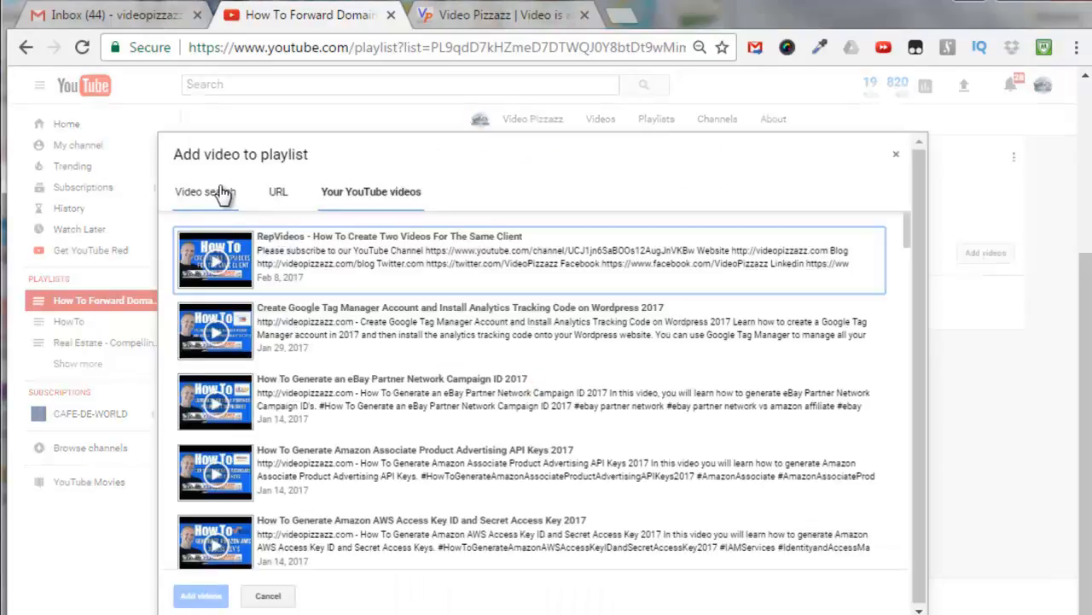
left_click(205, 191)
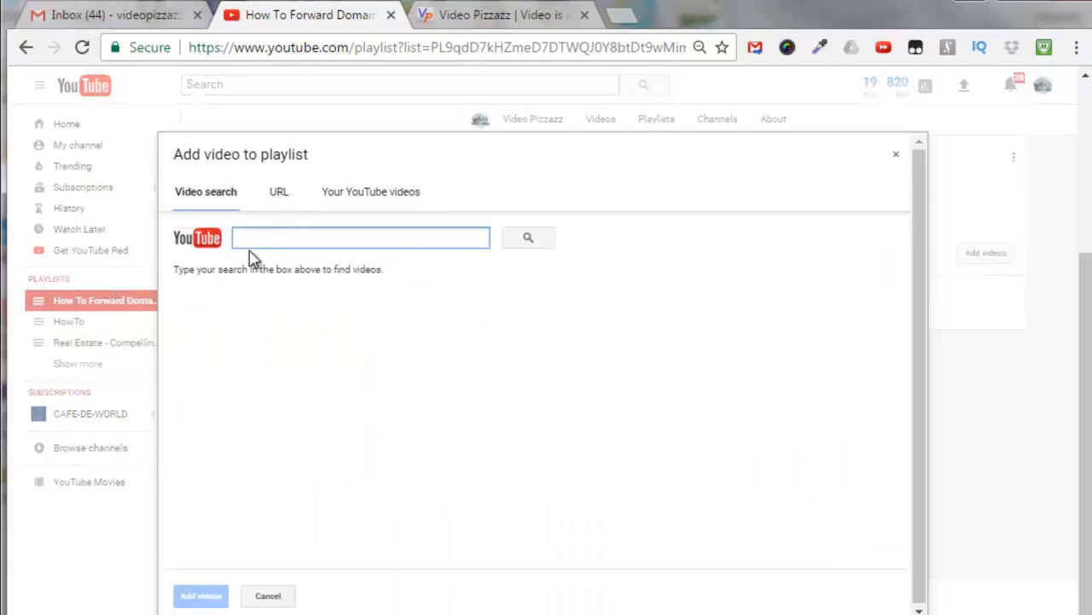
mouse_move(307, 265)
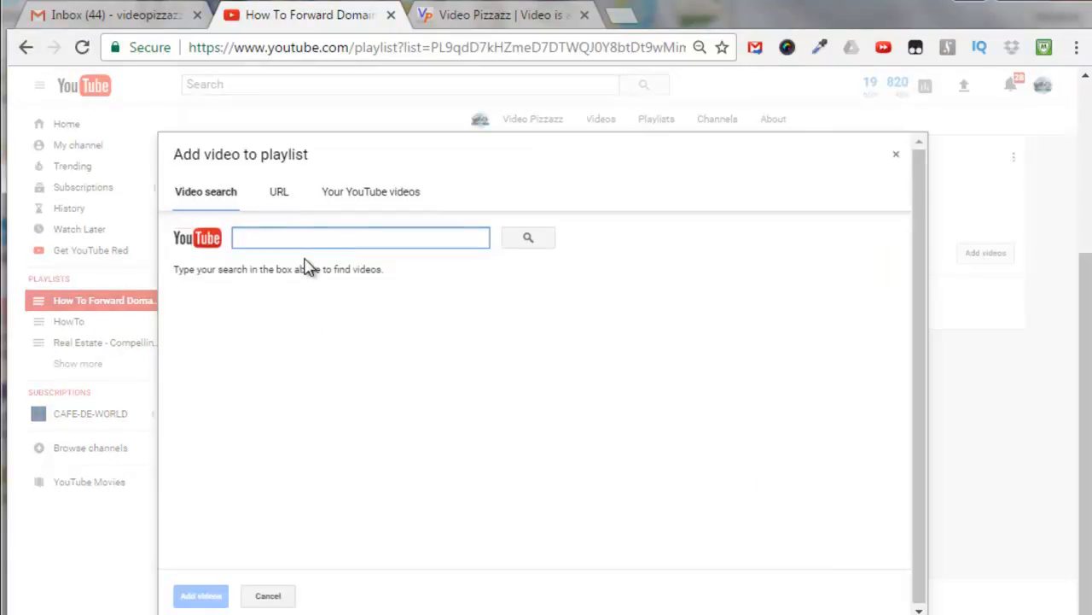
left_click(358, 238)
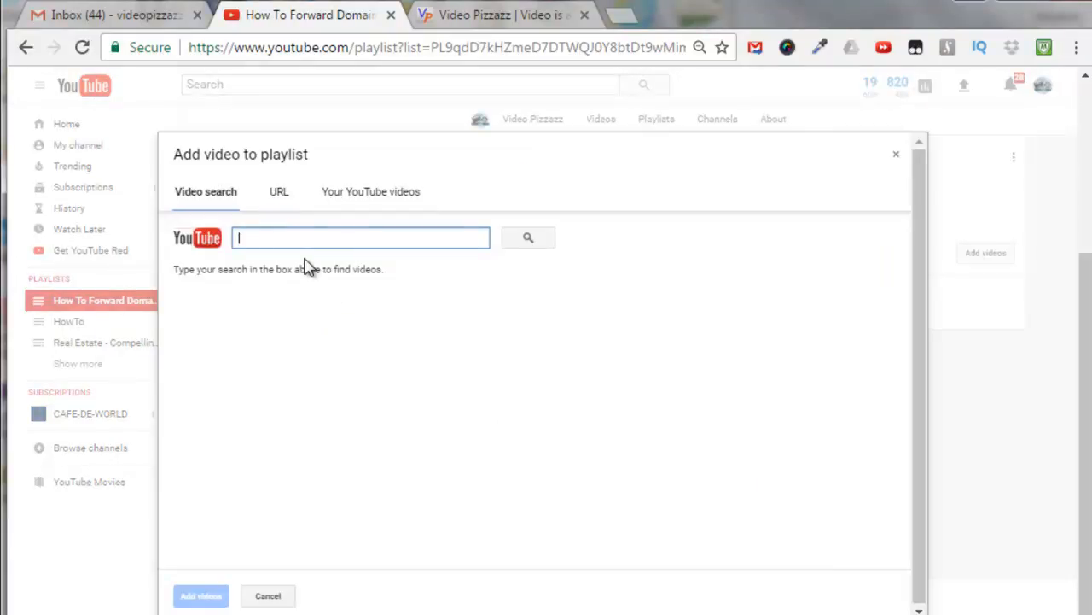
left_click(279, 191)
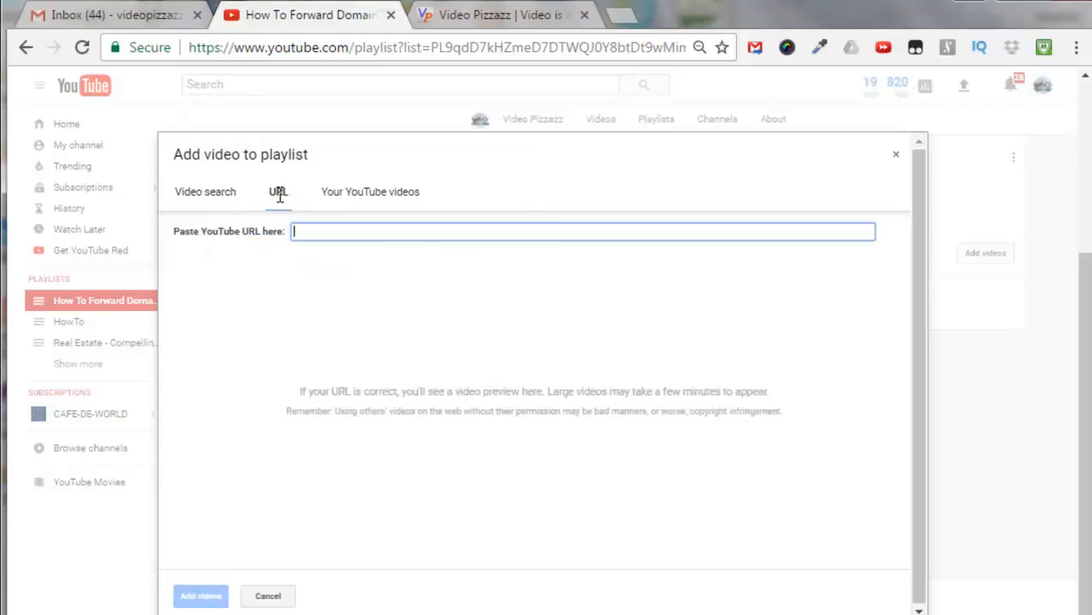
mouse_move(370, 202)
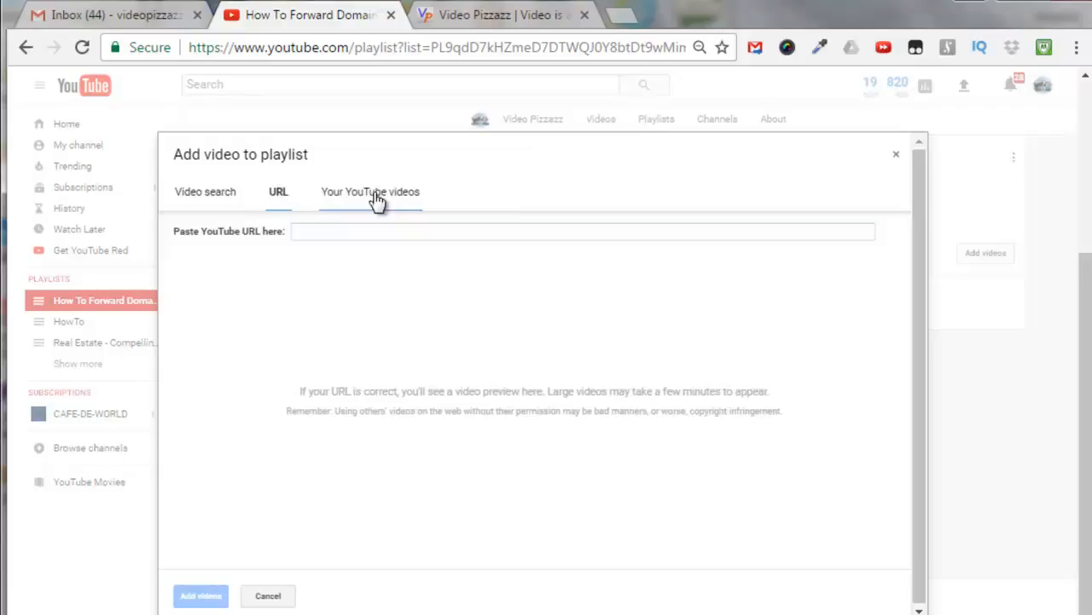
left_click(368, 191)
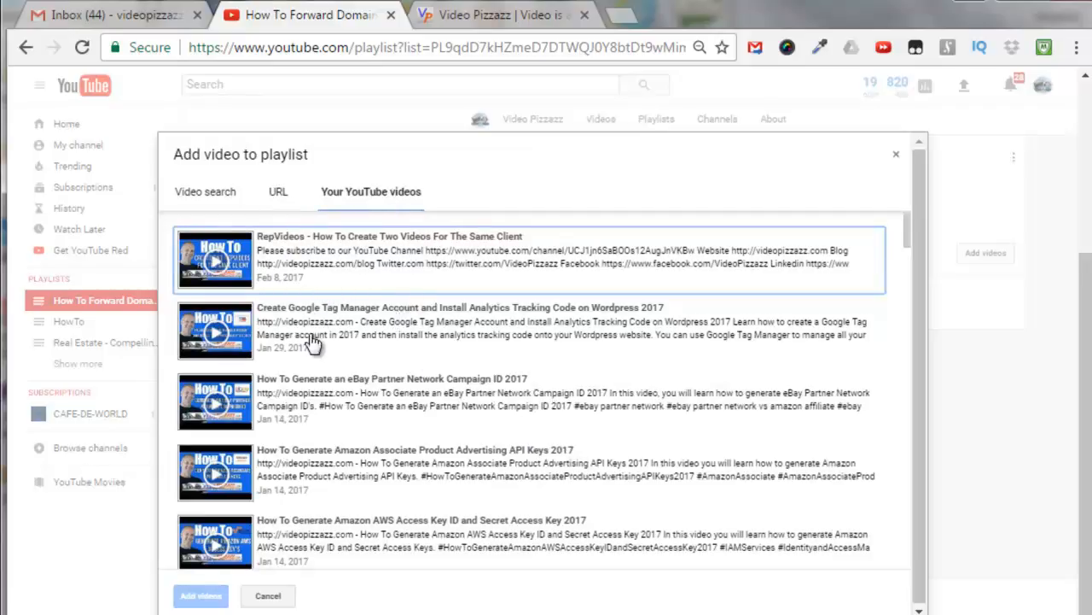
scroll("down", 3)
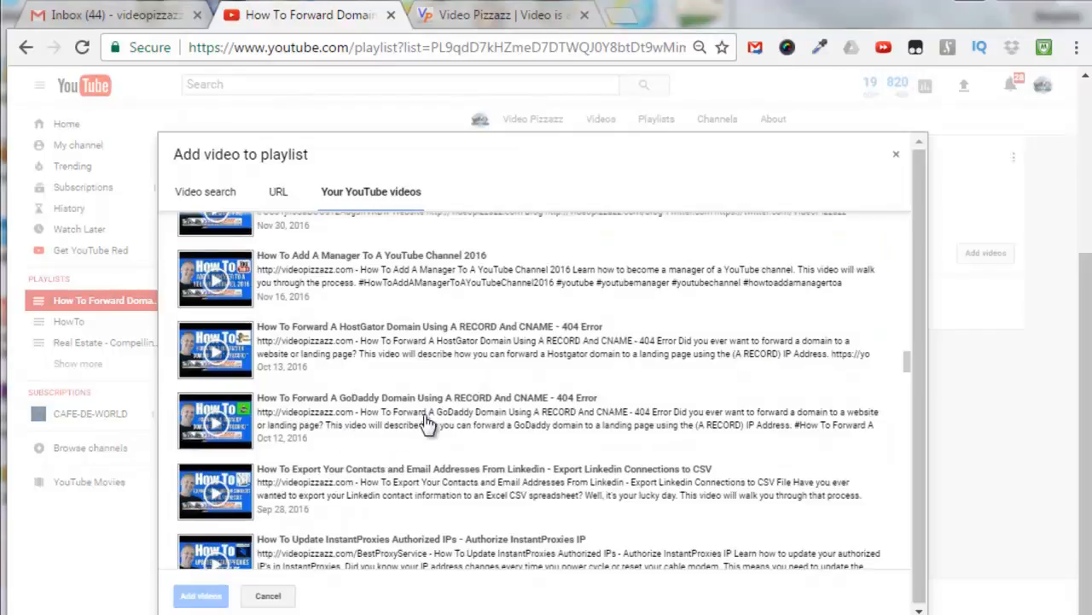
mouse_move(328, 373)
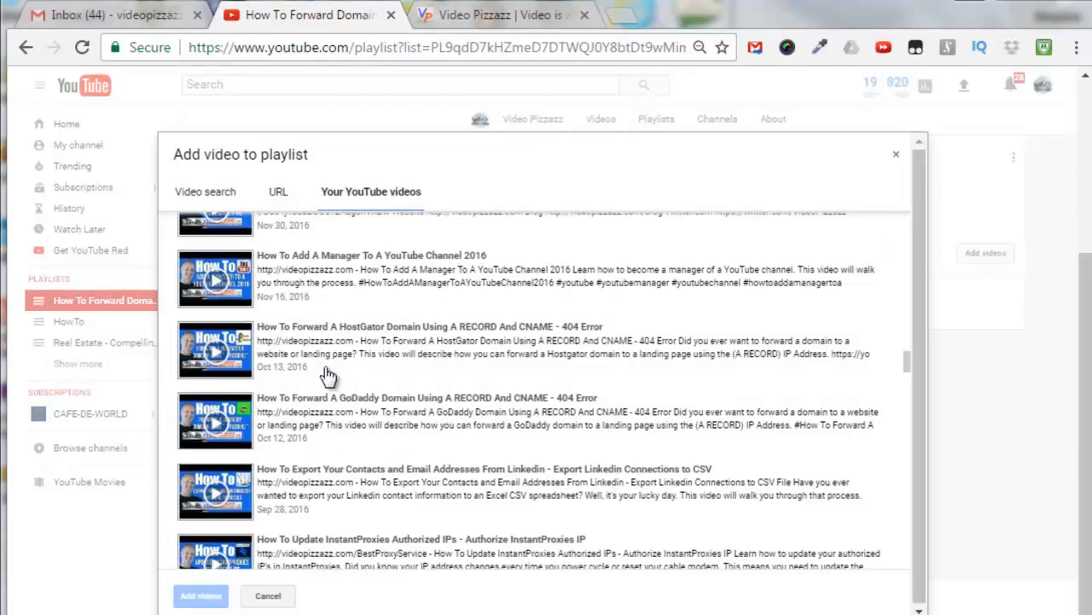
mouse_move(242, 345)
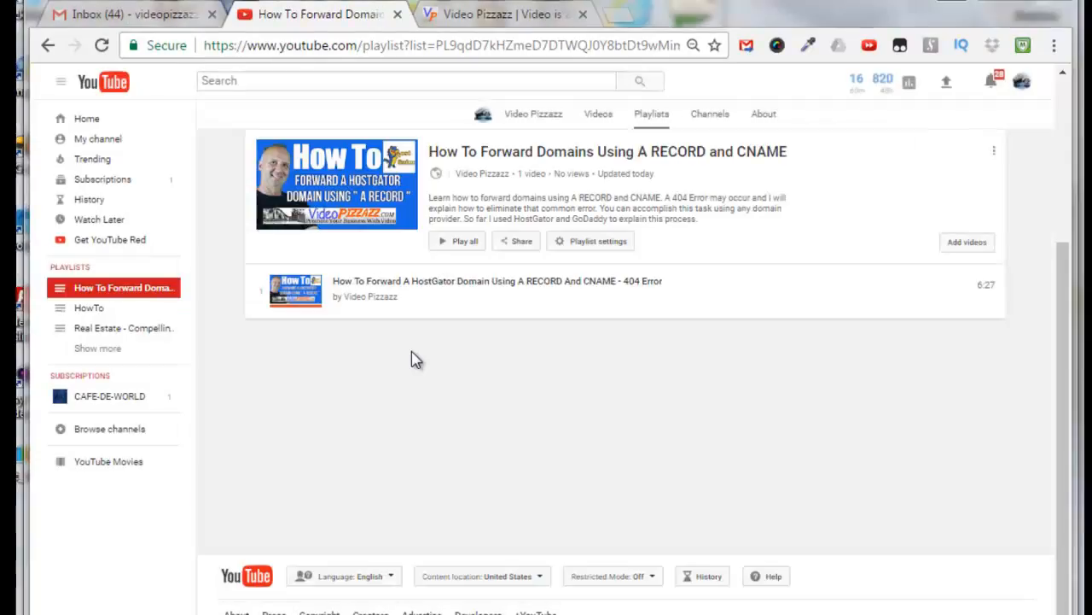
mouse_move(531, 382)
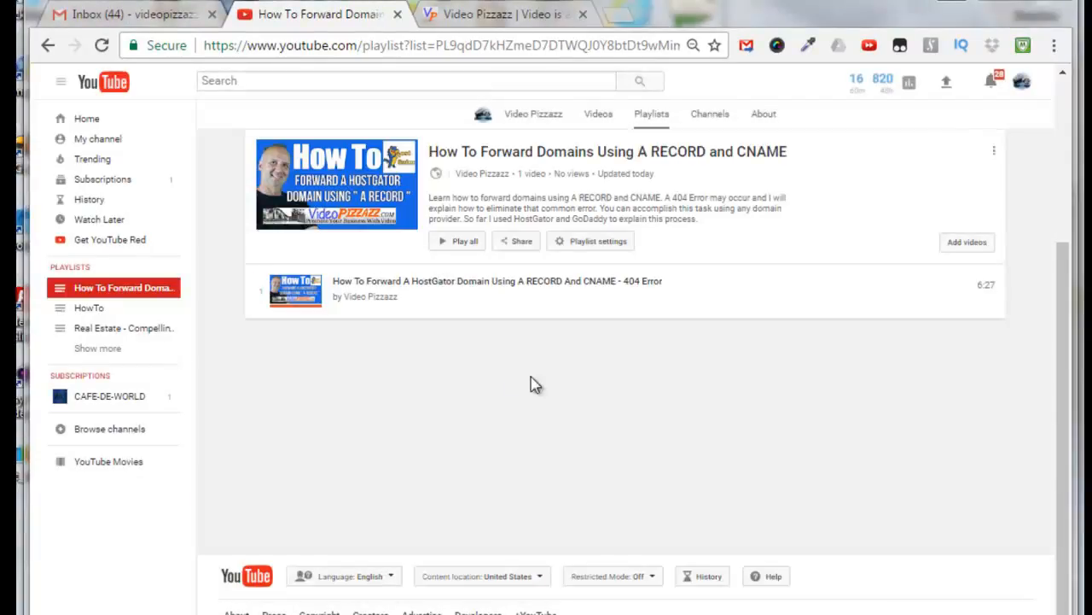
- Add the GoDaddy A RECORD And CNAME video as the playlist's second video
left_click(966, 243)
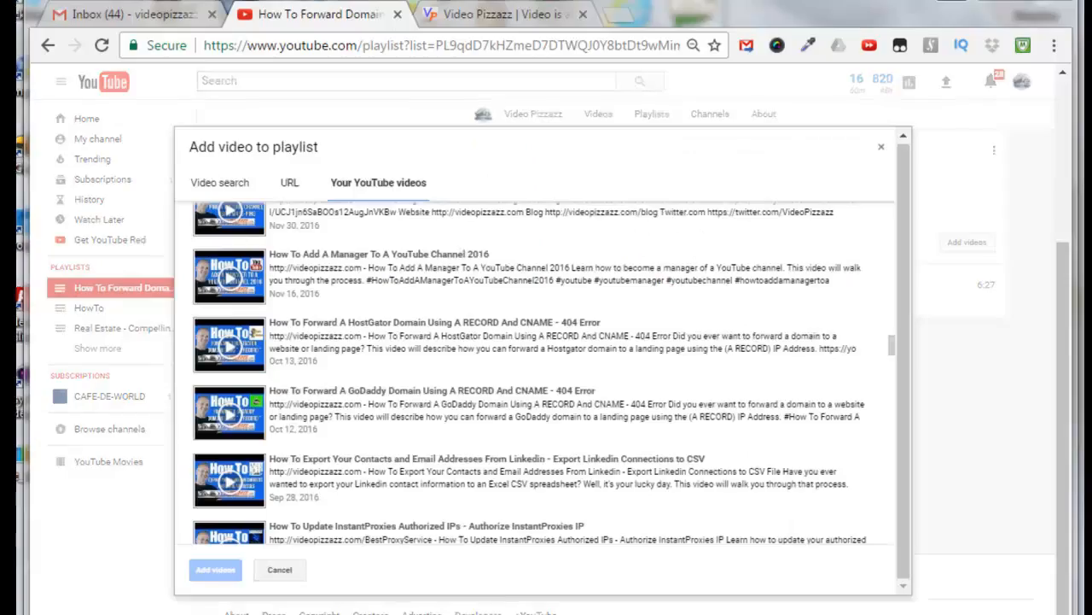
mouse_move(563, 372)
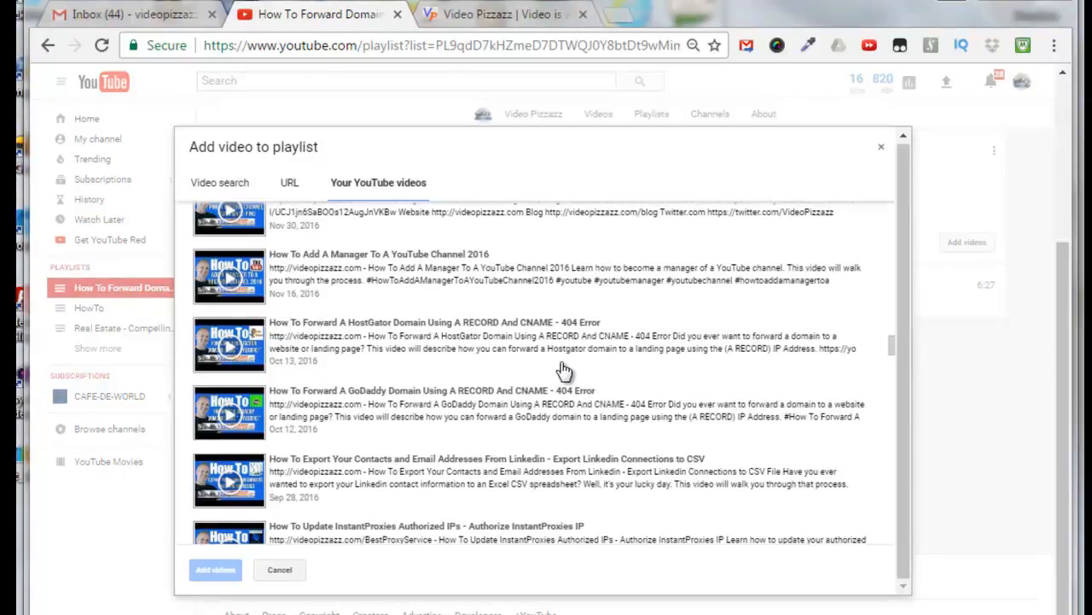
mouse_move(512, 400)
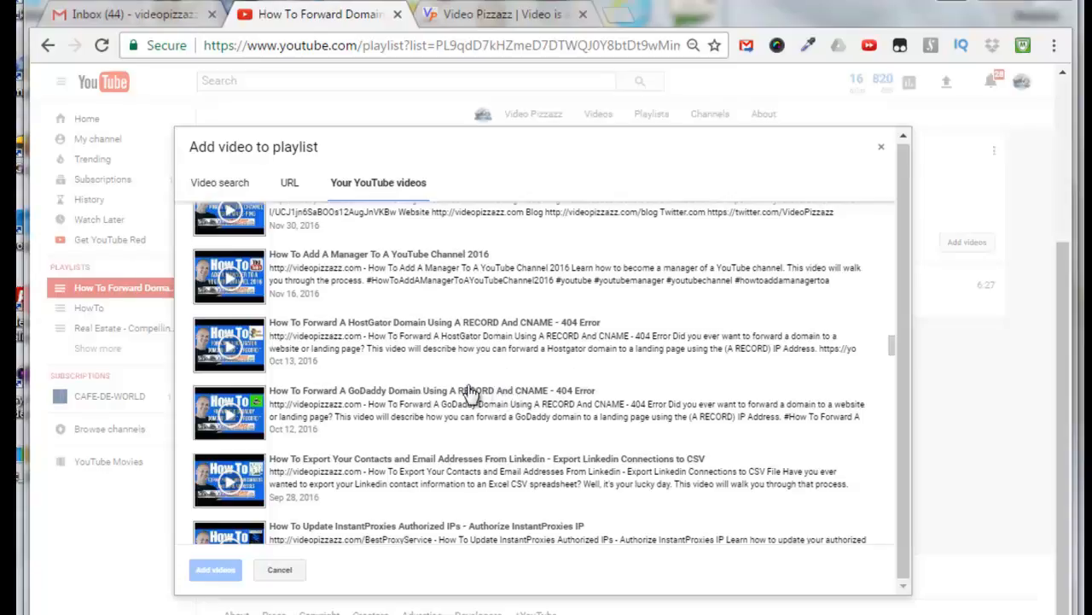
mouse_move(488, 328)
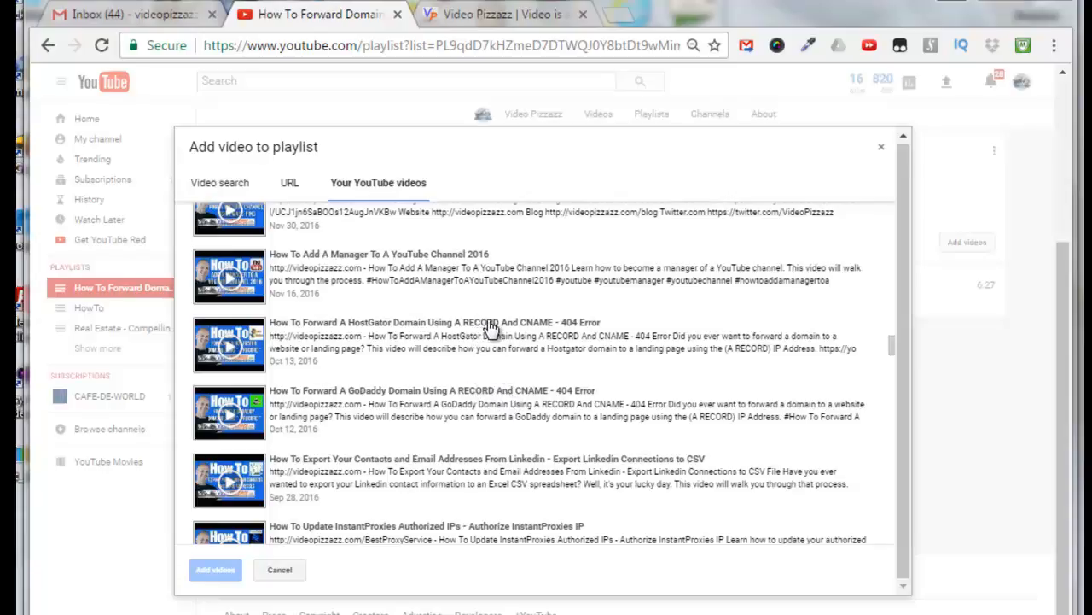
mouse_move(529, 396)
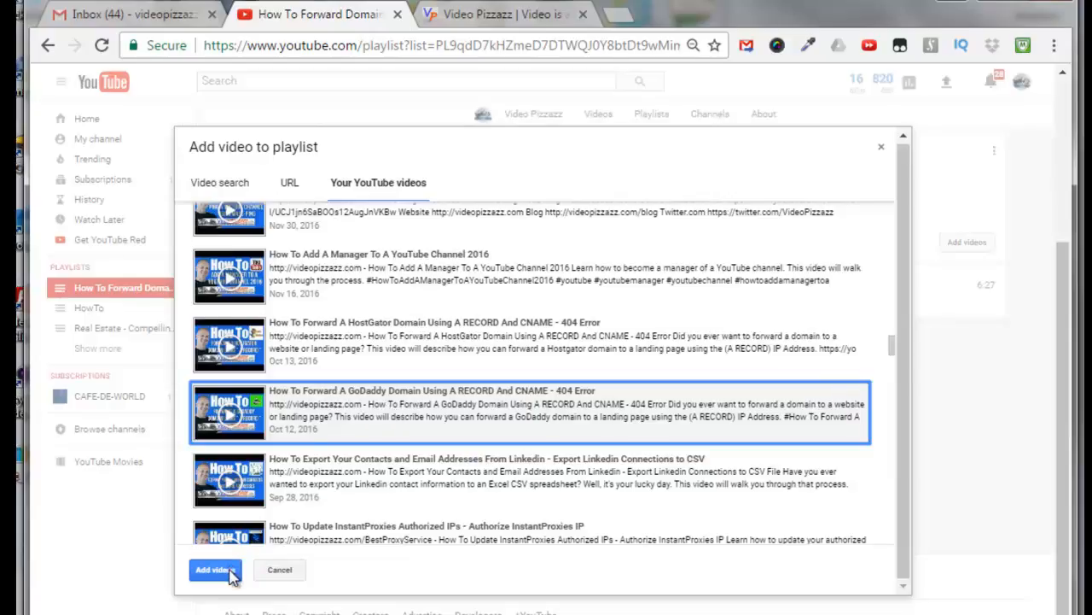
left_click(215, 570)
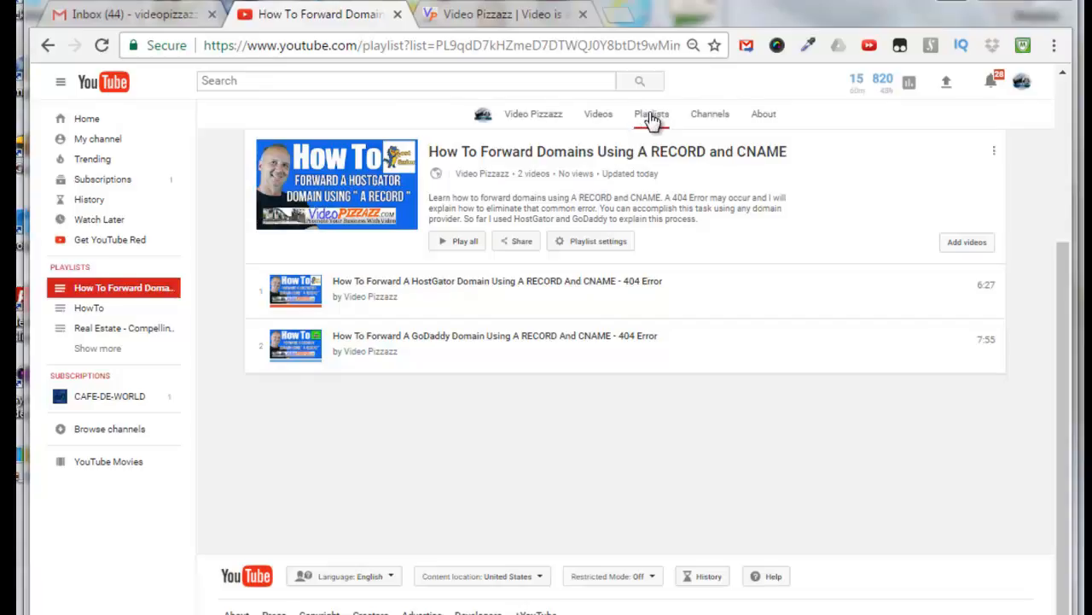
- Play all on the domain-forwarding playlist from the channel's Playlists tab, starting with HostGator
left_click(652, 112)
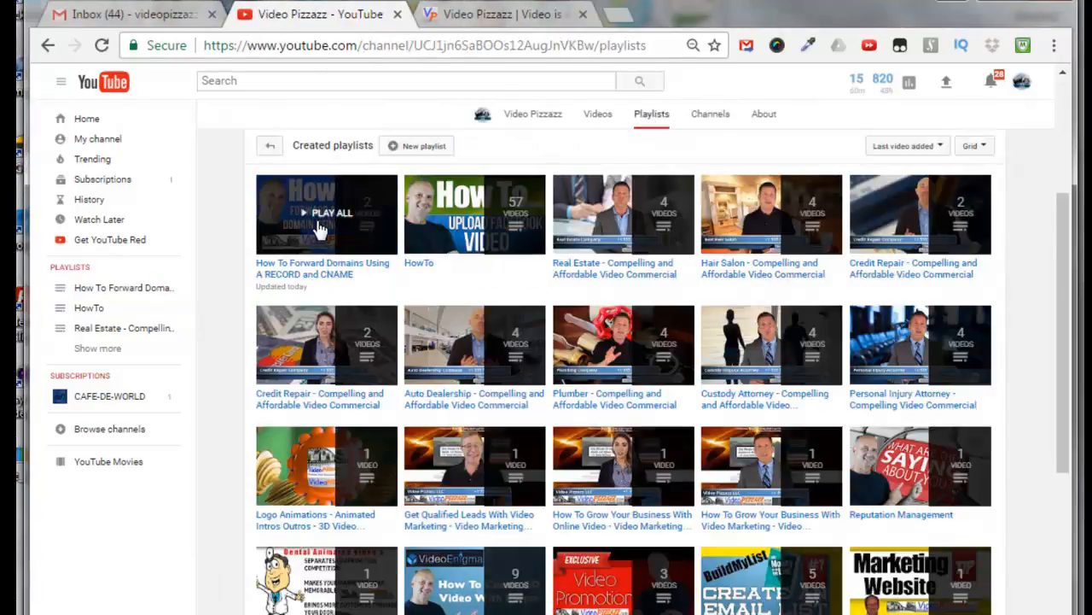
mouse_move(328, 266)
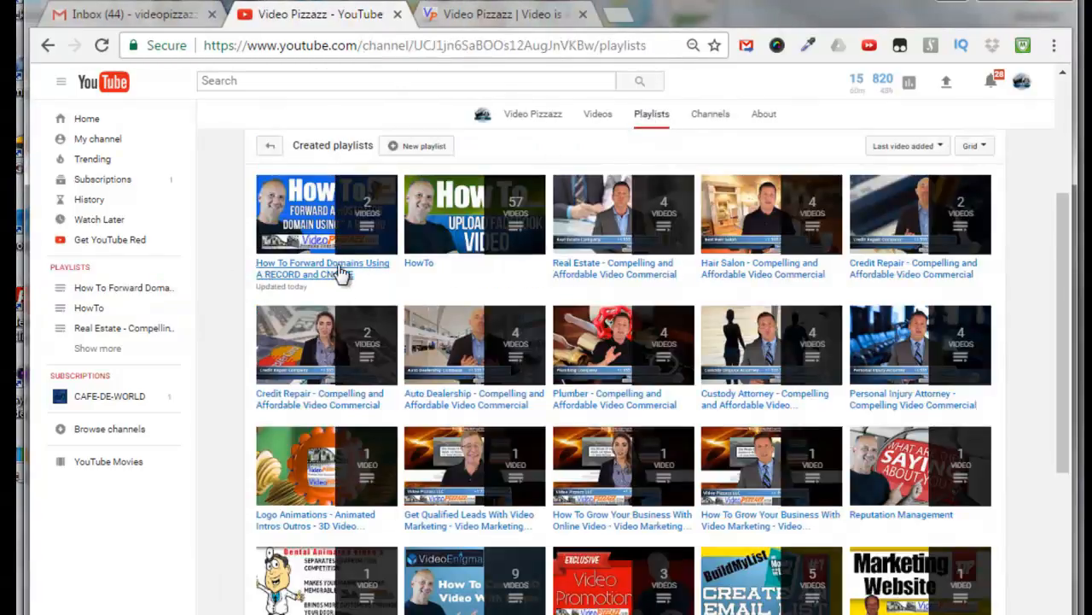
mouse_move(341, 283)
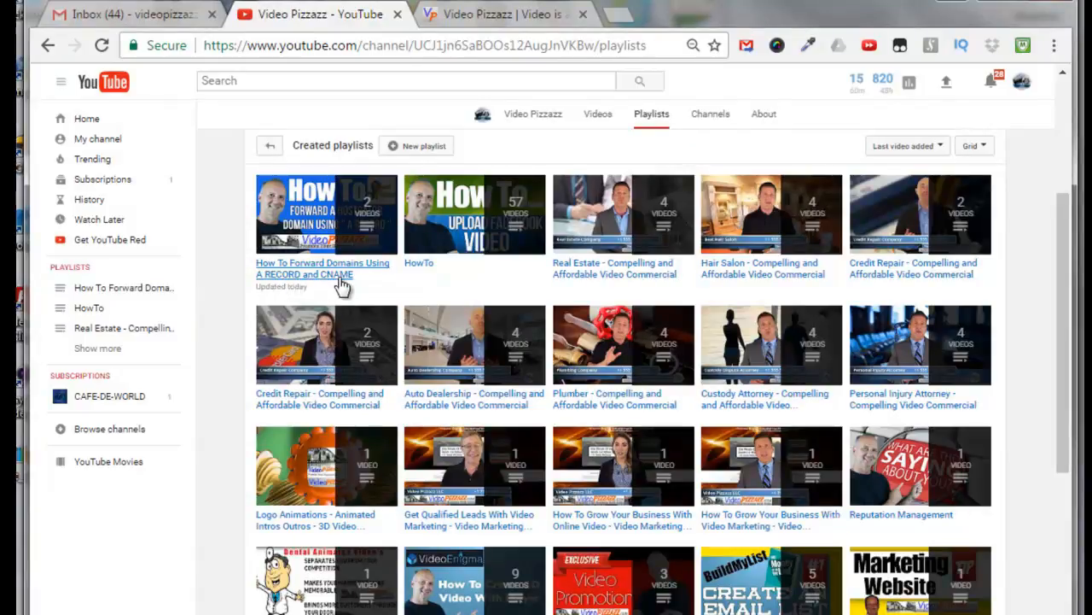
mouse_move(326, 213)
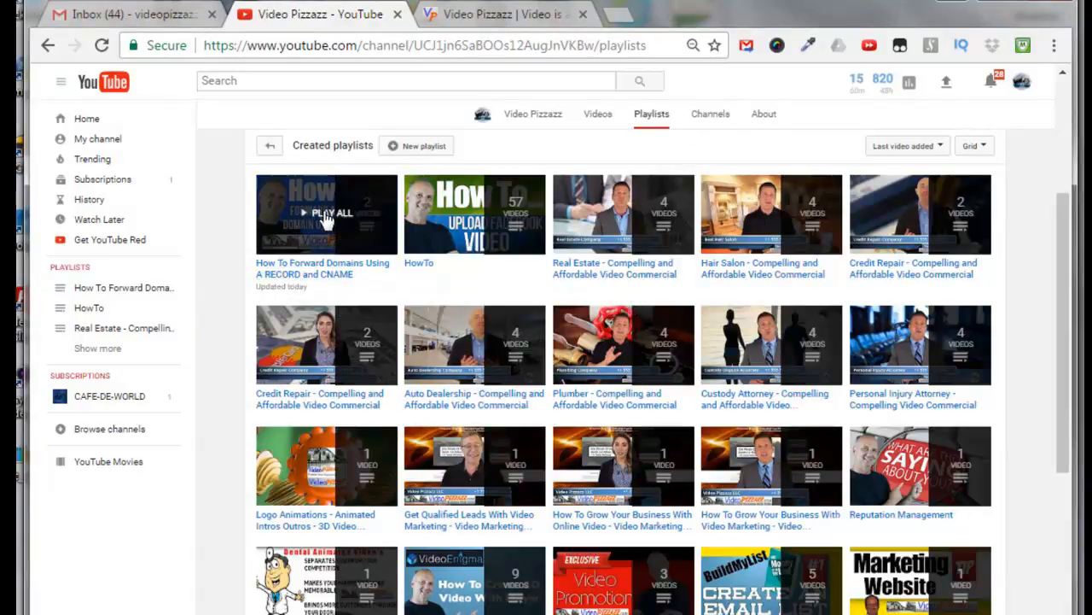
left_click(331, 211)
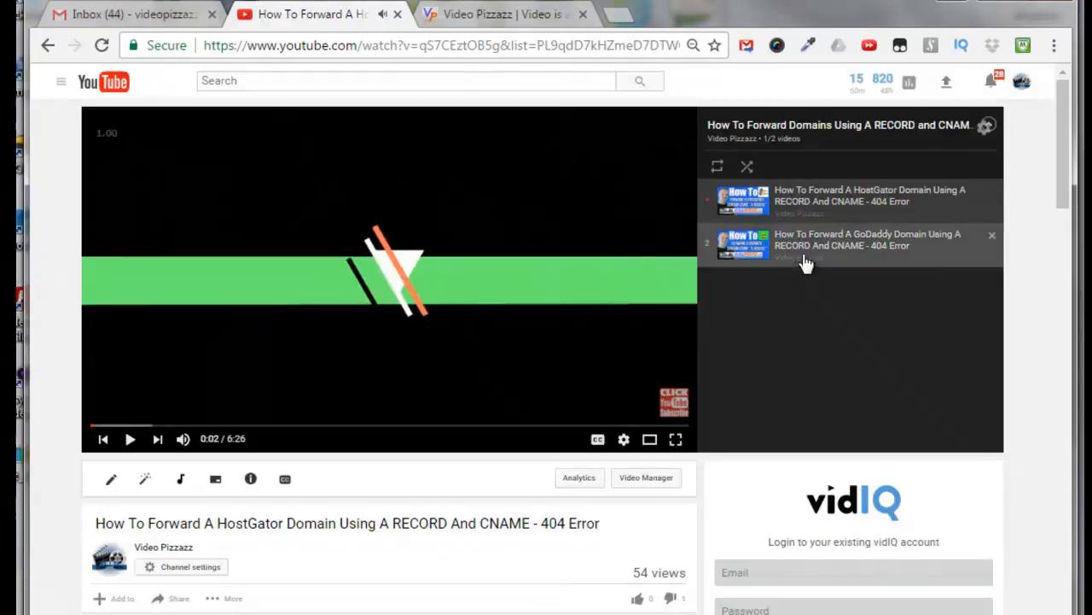
- Return to the Video Pizzazz channel home page via My channel in the guide menu
left_click(62, 82)
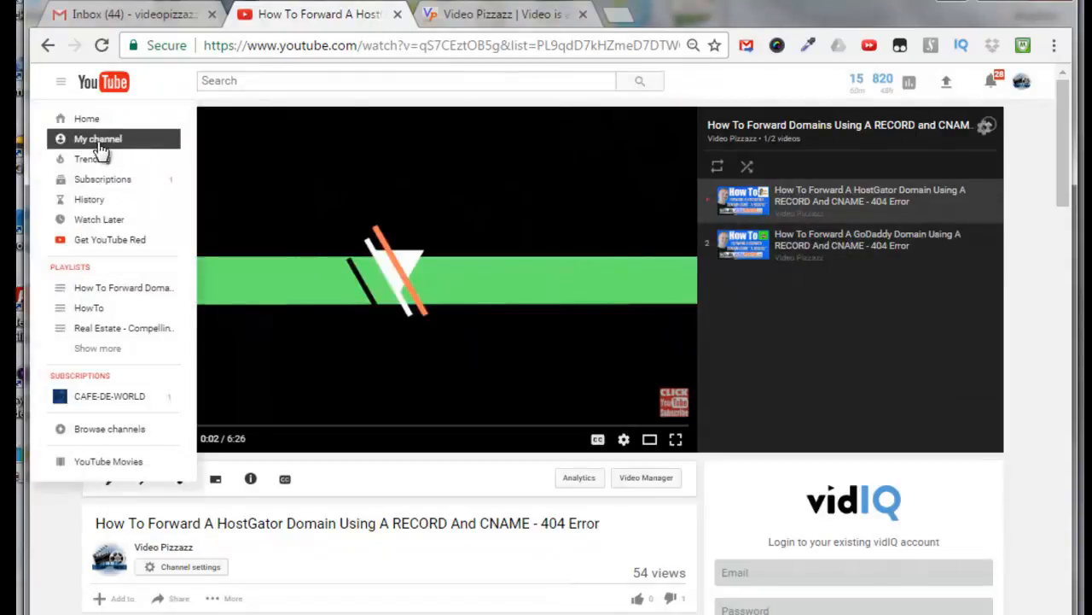
left_click(96, 138)
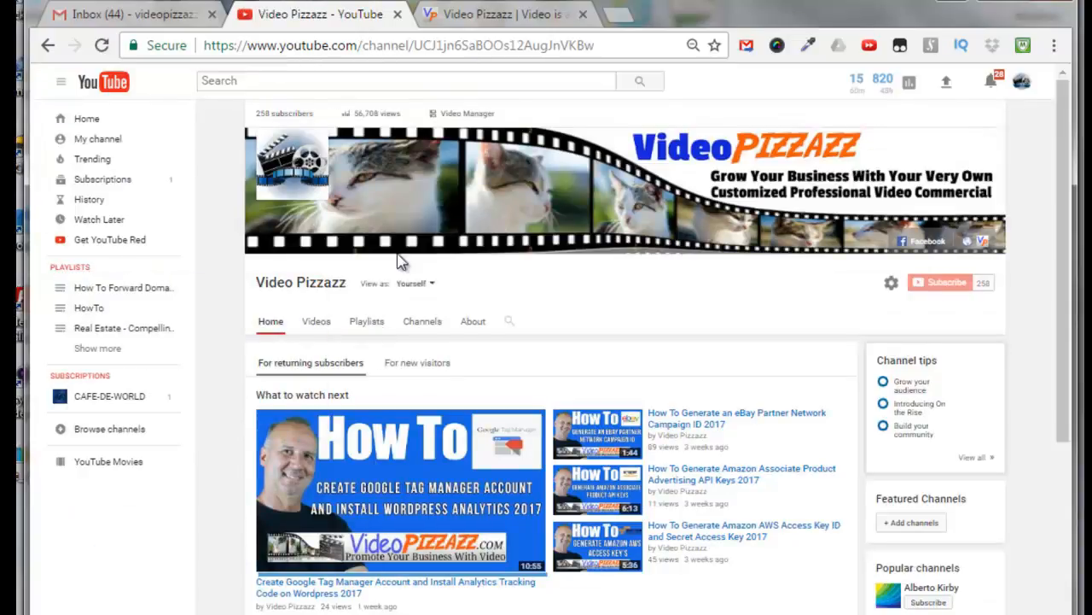
mouse_move(171, 423)
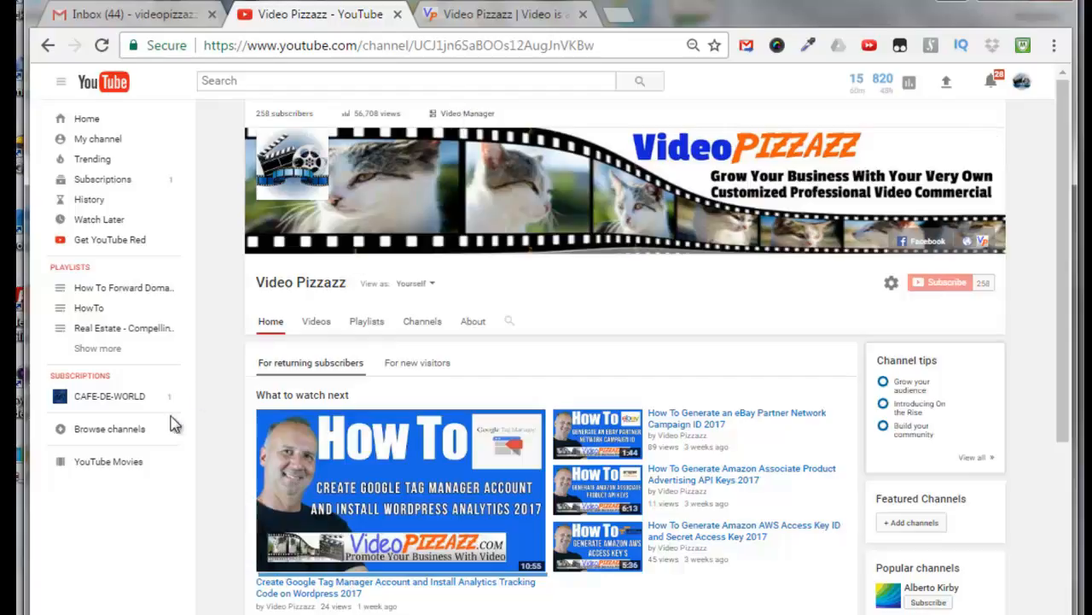